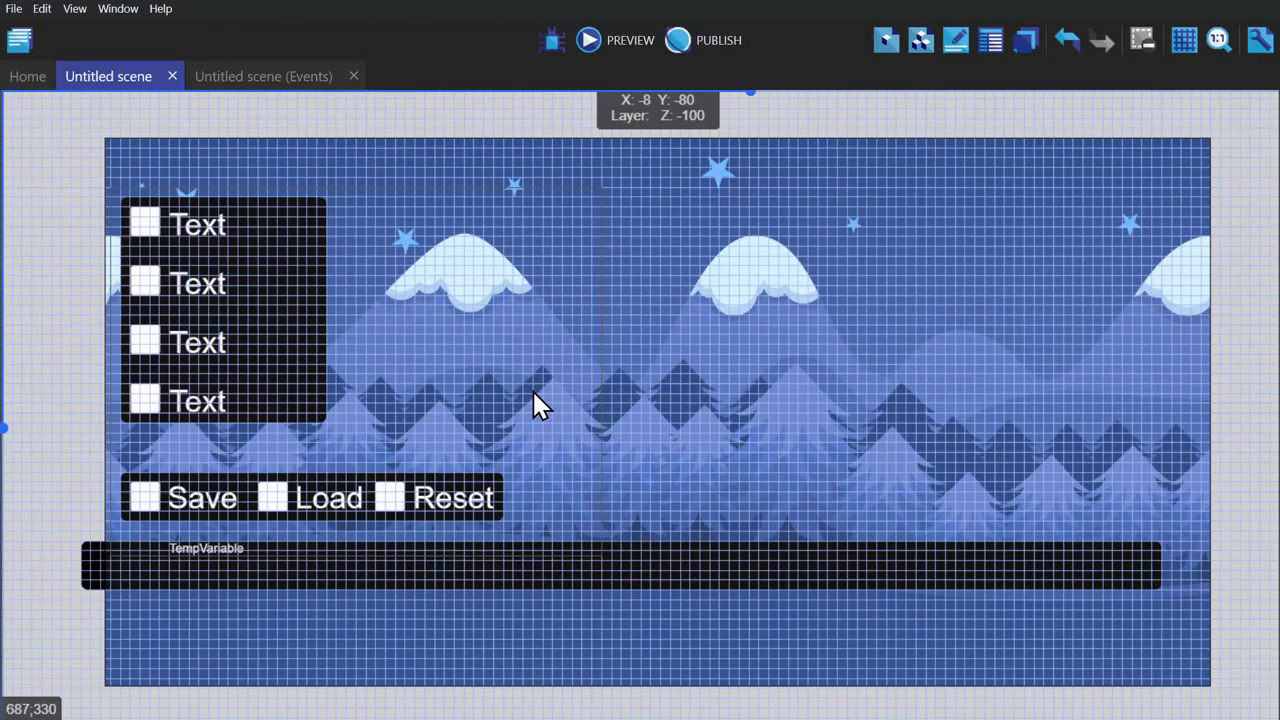
{"action": "mouse_move", "coordinate": [20, 40]}
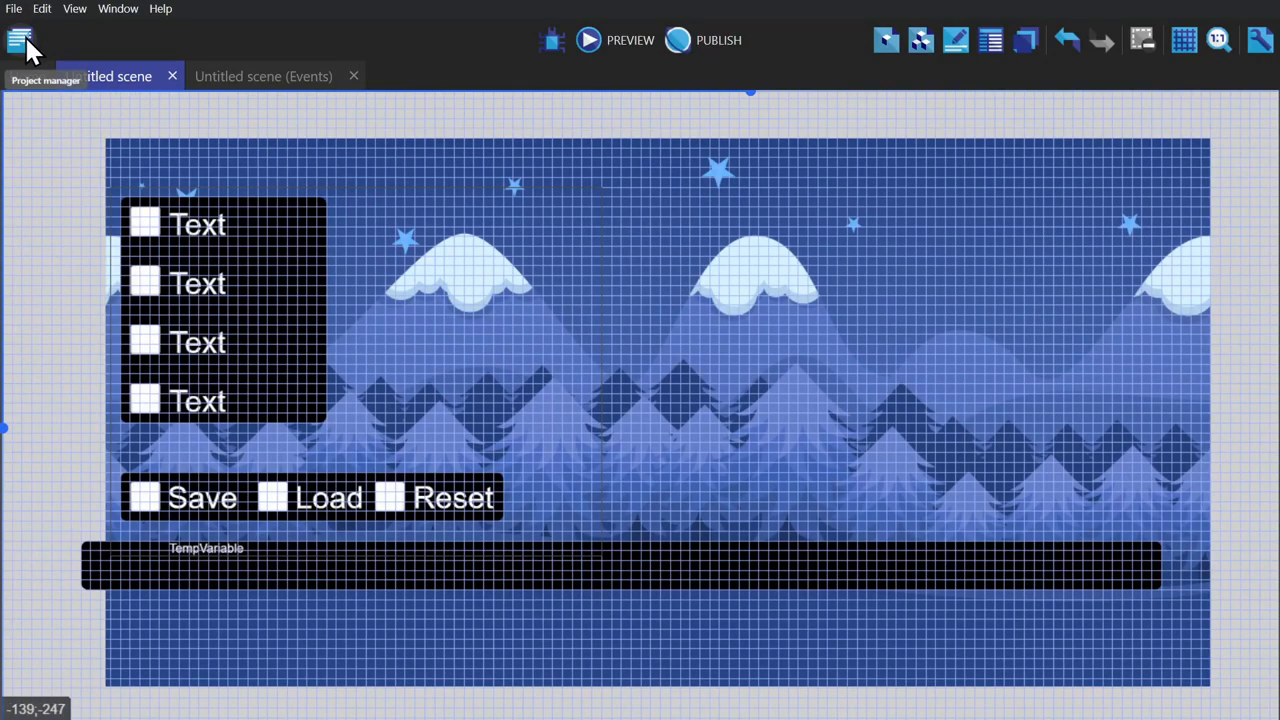
Add a new global variable of type Structure with one child entry in the project variables.
{"action": "left_click", "coordinate": [20, 40]}
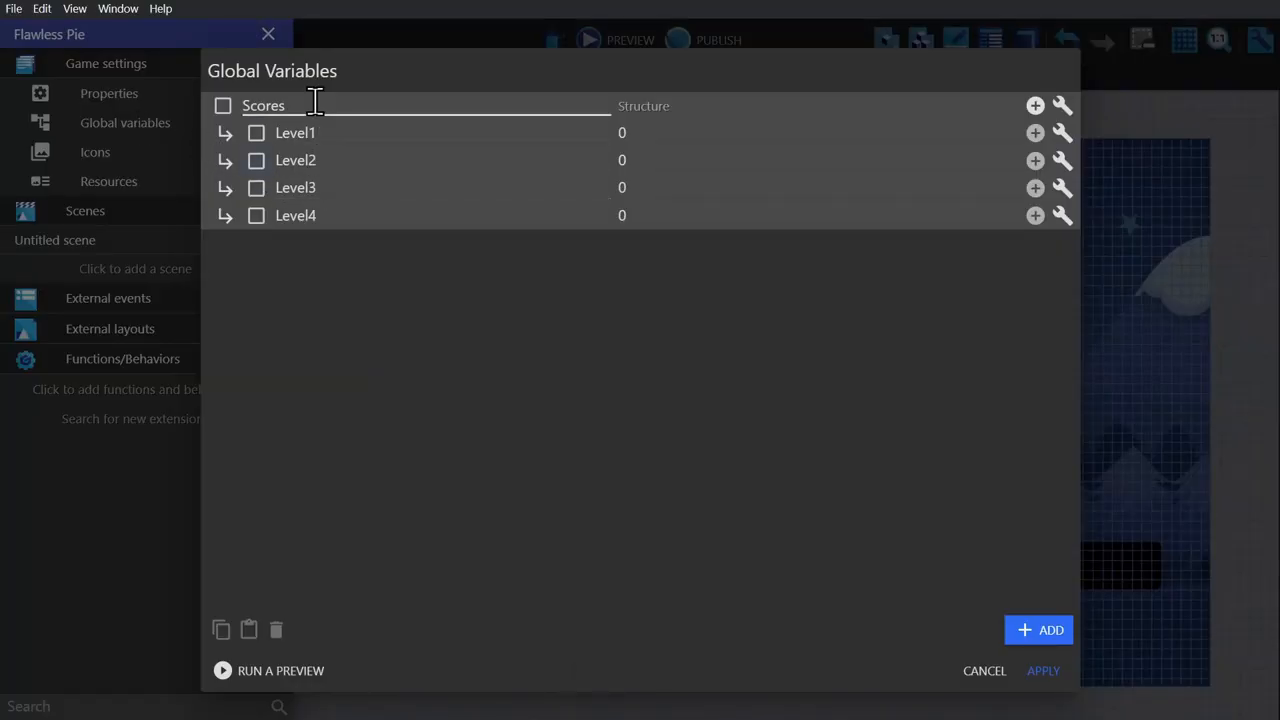
{"action": "double_click", "coordinate": [264, 104]}
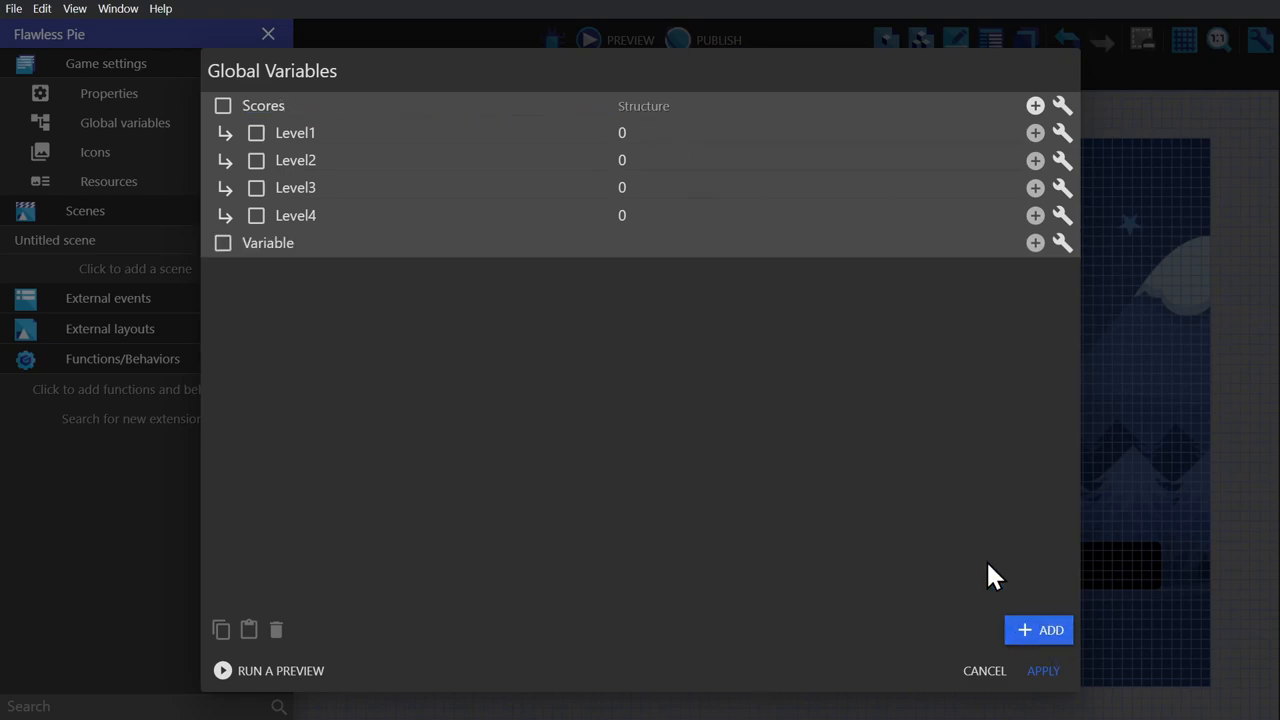
{"action": "left_click", "coordinate": [1060, 242]}
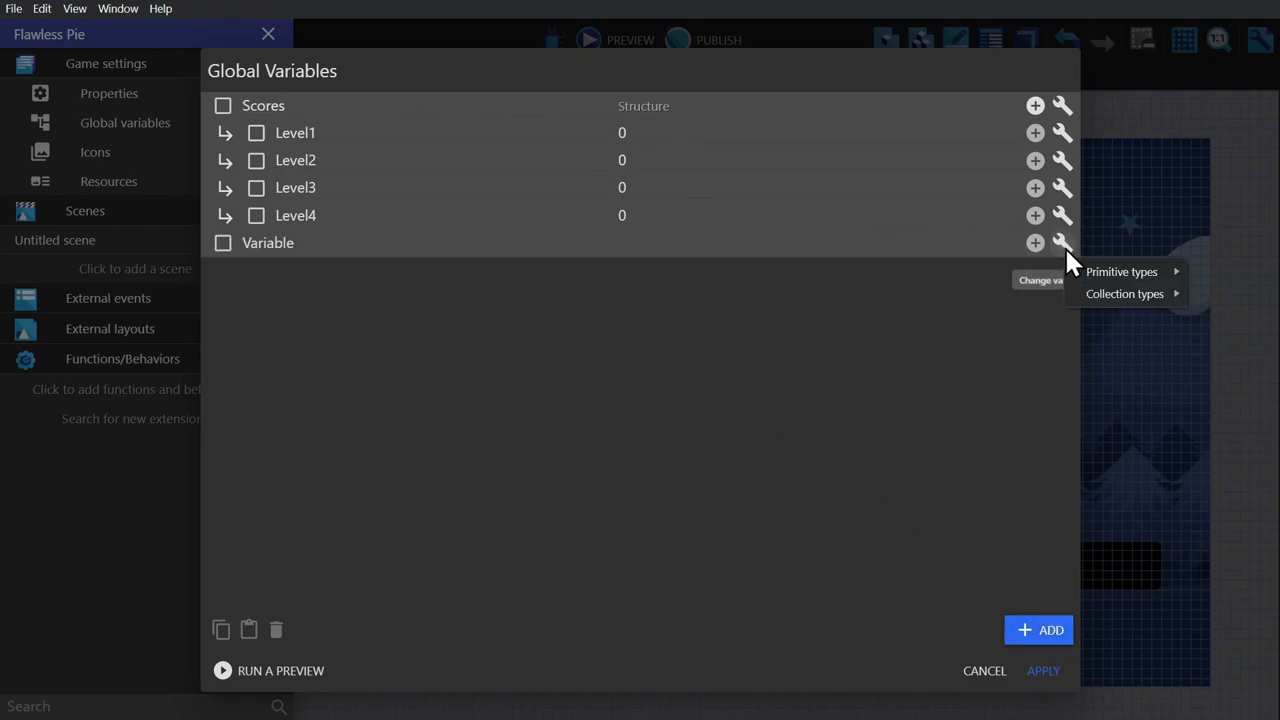
{"action": "mouse_move", "coordinate": [1124, 292]}
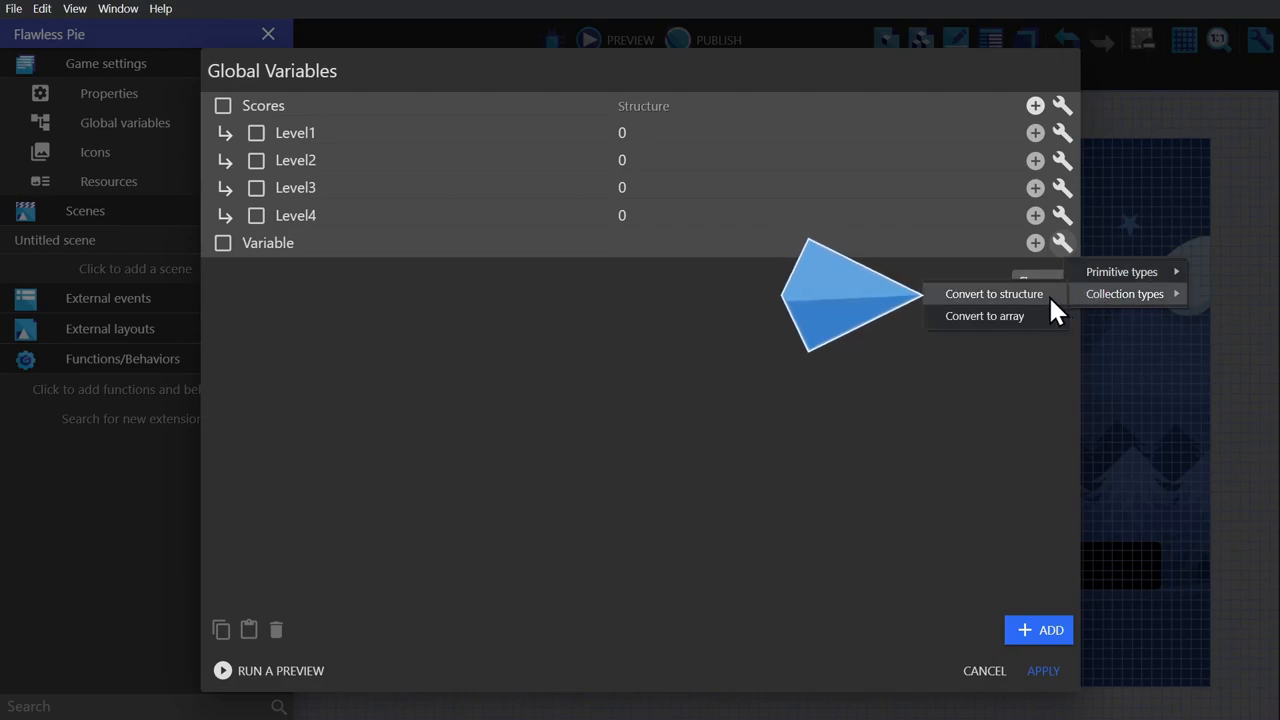
{"action": "left_click", "coordinate": [992, 292]}
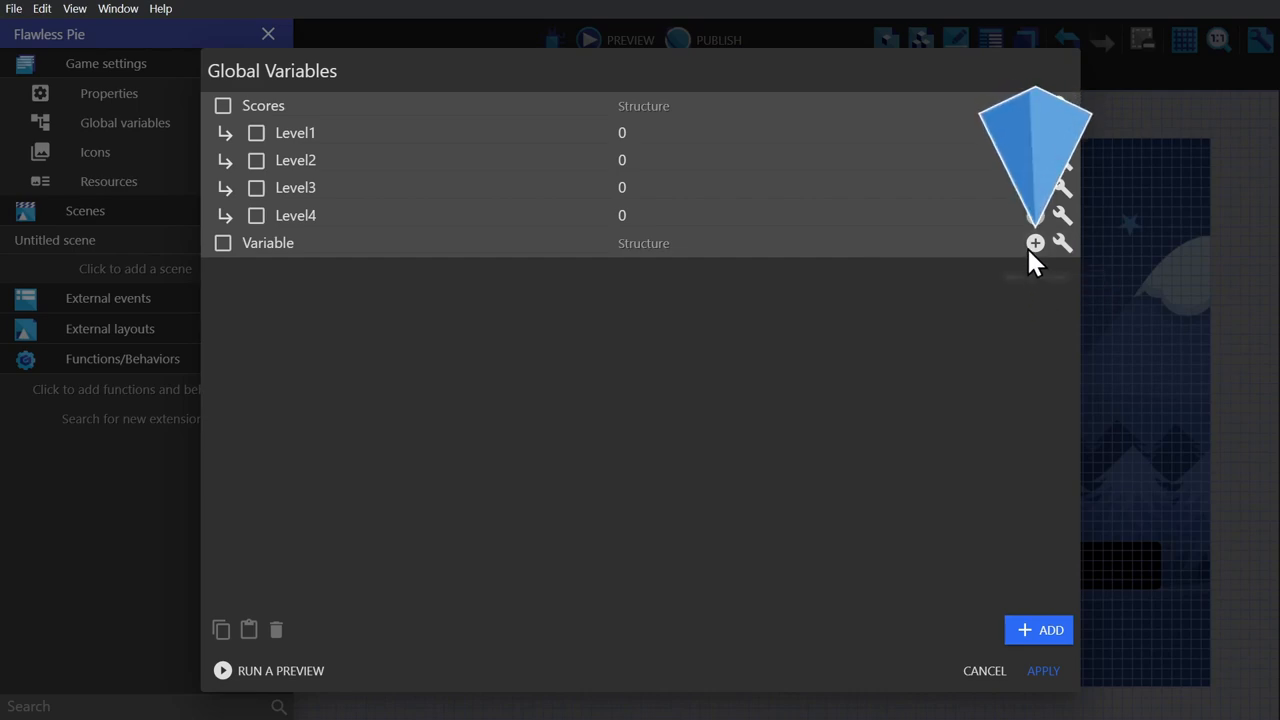
{"action": "left_click", "coordinate": [1036, 244]}
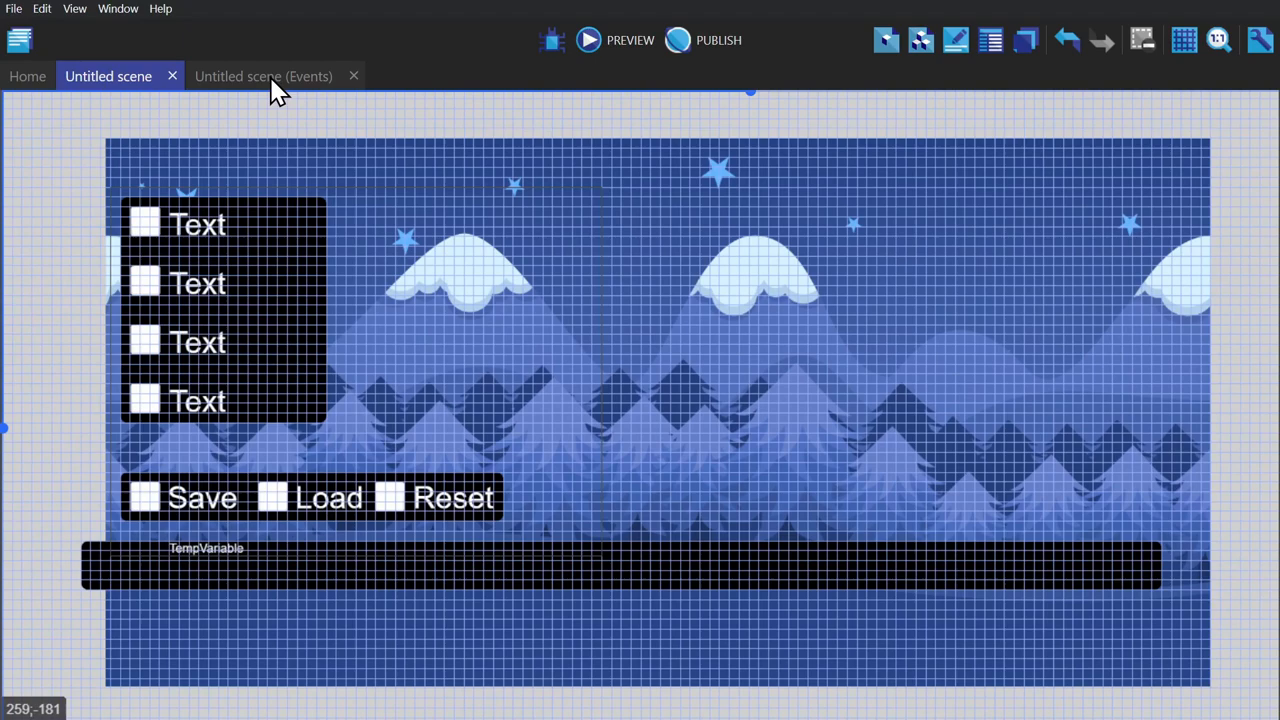
Return to the scene's events showing the Save, Load and Reset groups.
{"action": "left_click", "coordinate": [264, 76]}
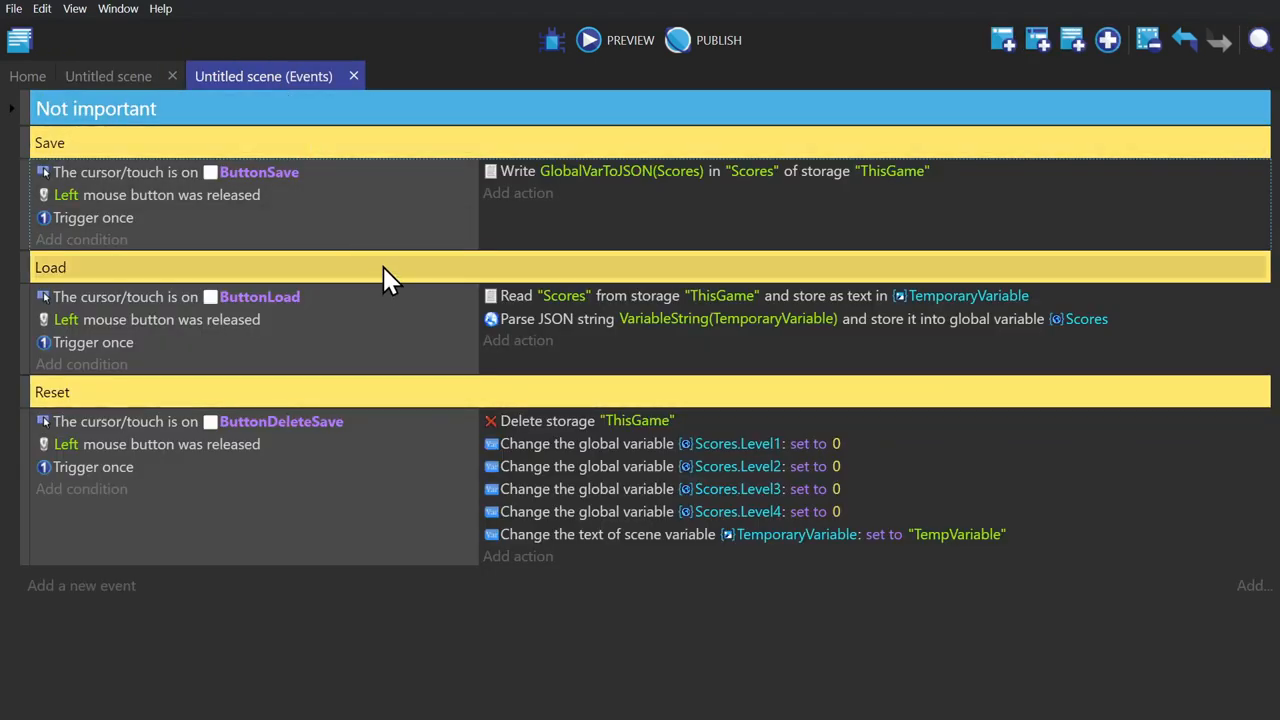
{"action": "mouse_move", "coordinate": [458, 216]}
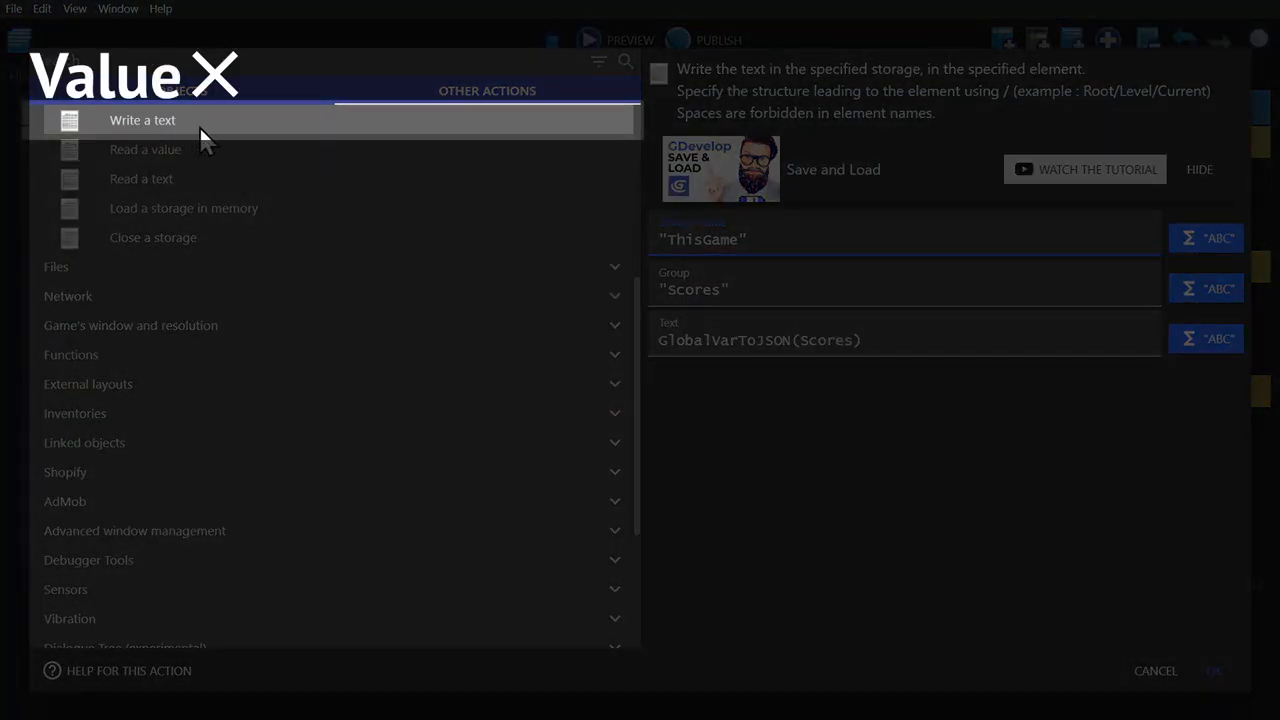
Rewrite the write action's text as GlobalVarToJSON(Scores) and confirm it.
{"action": "left_click", "coordinate": [764, 240]}
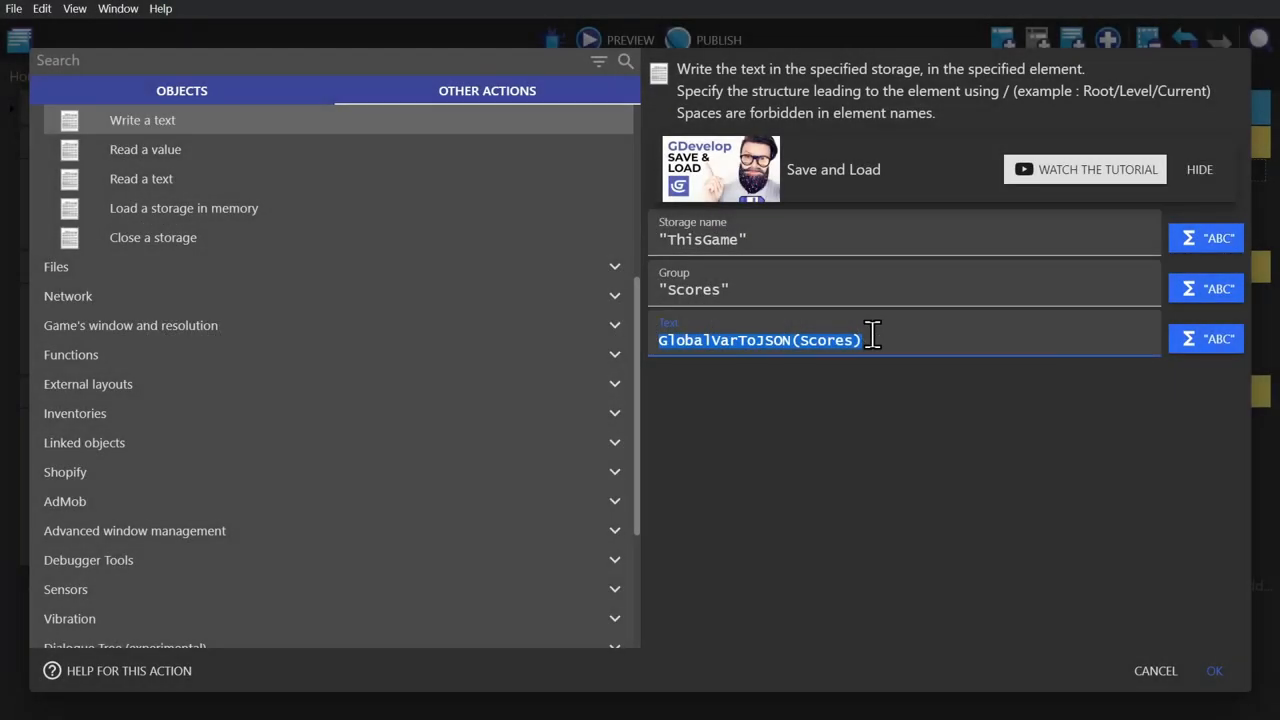
{"action": "type", "text": "Global"}
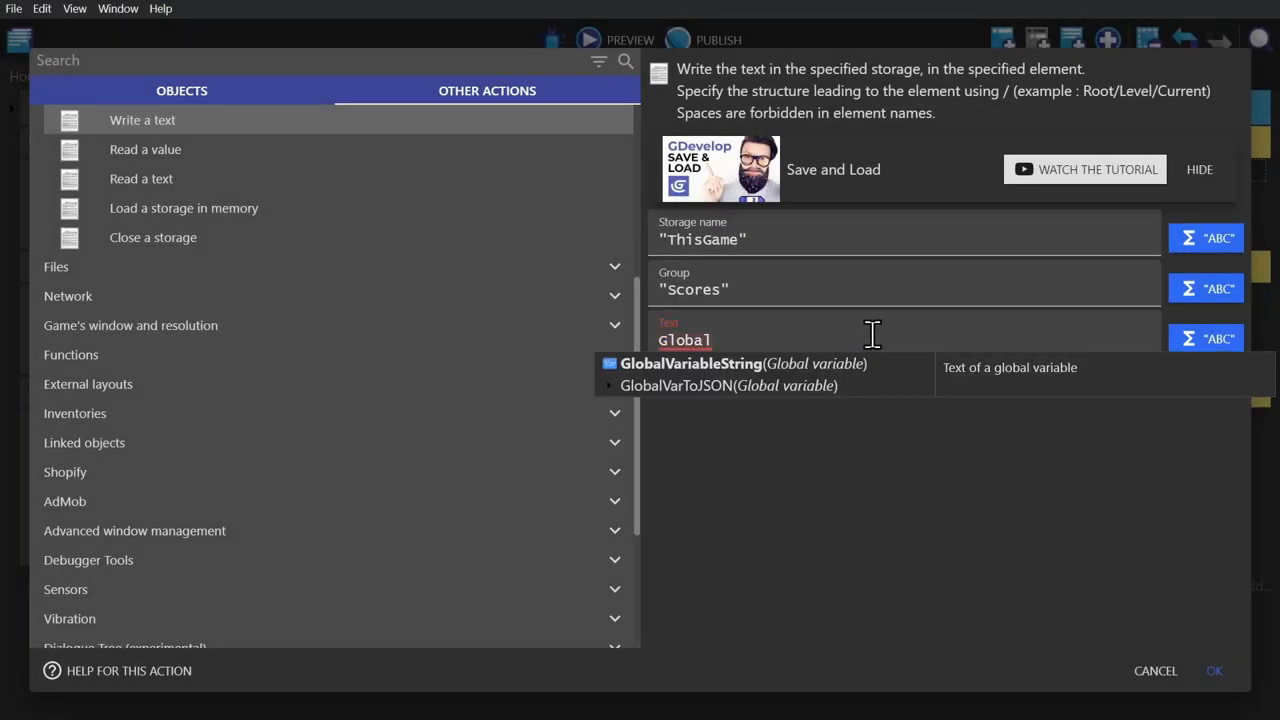
{"action": "left_click", "coordinate": [728, 384]}
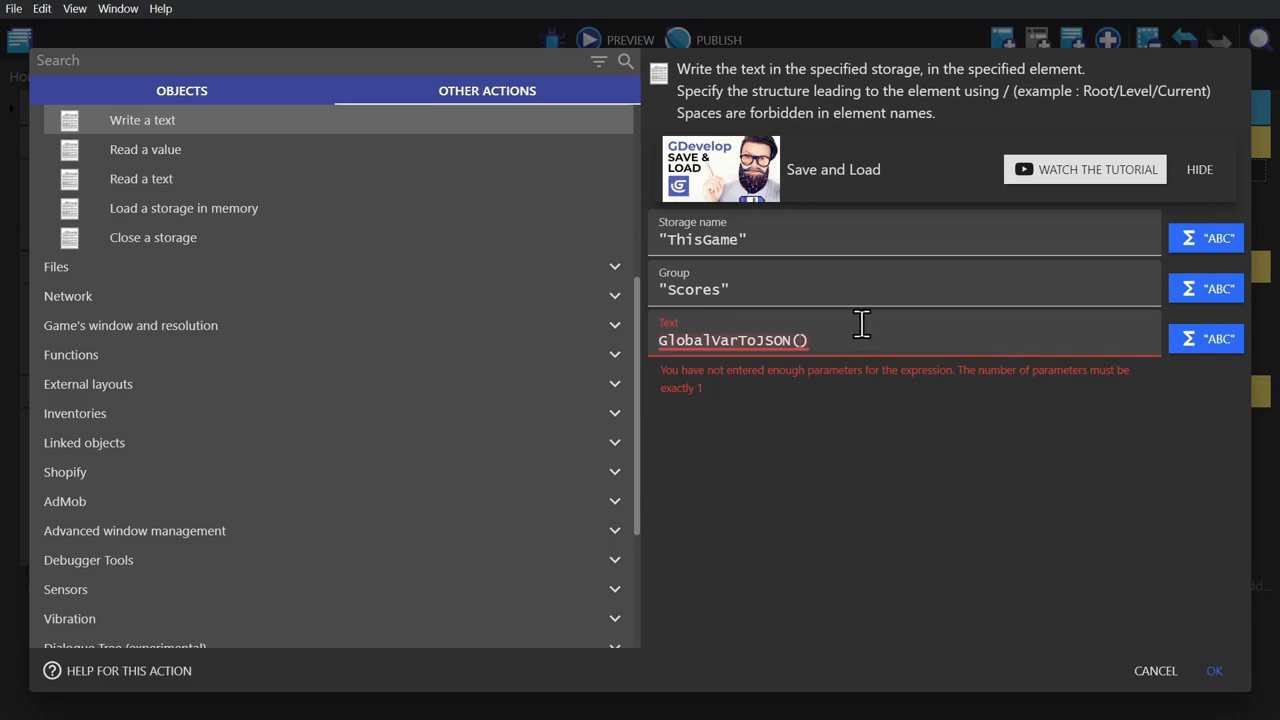
{"action": "type", "text": "Sco"}
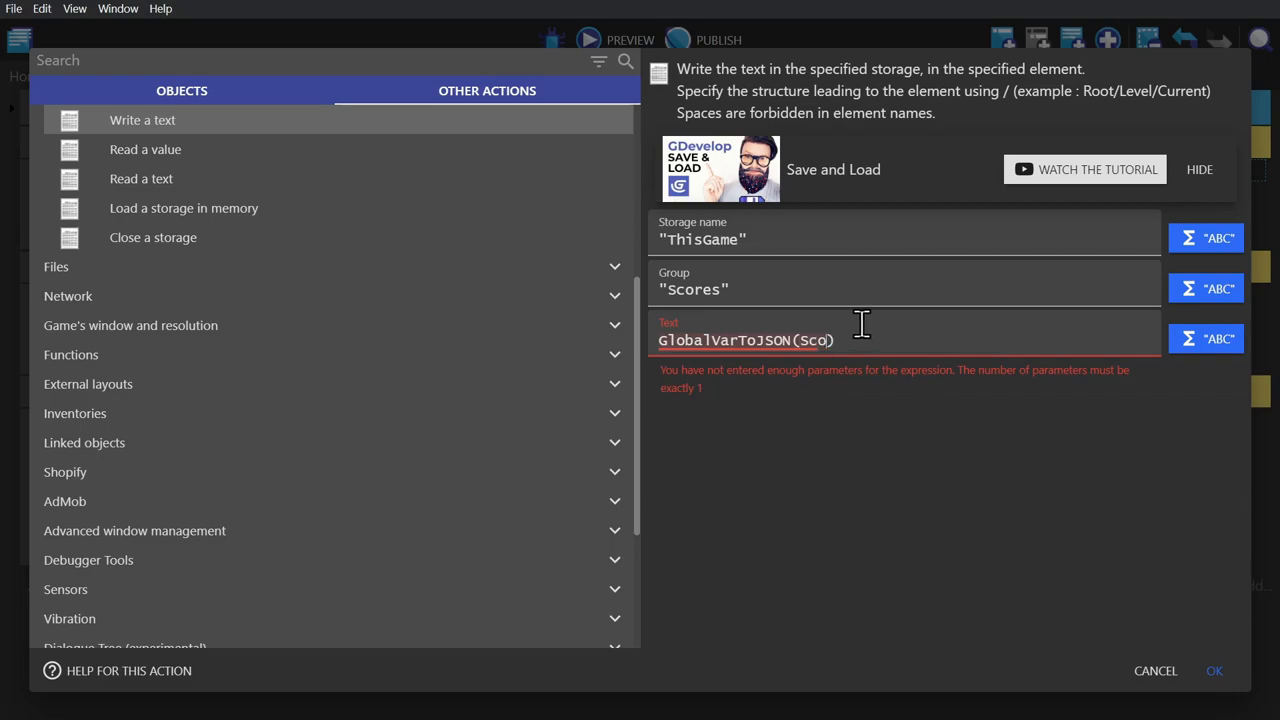
{"action": "type", "text": "res"}
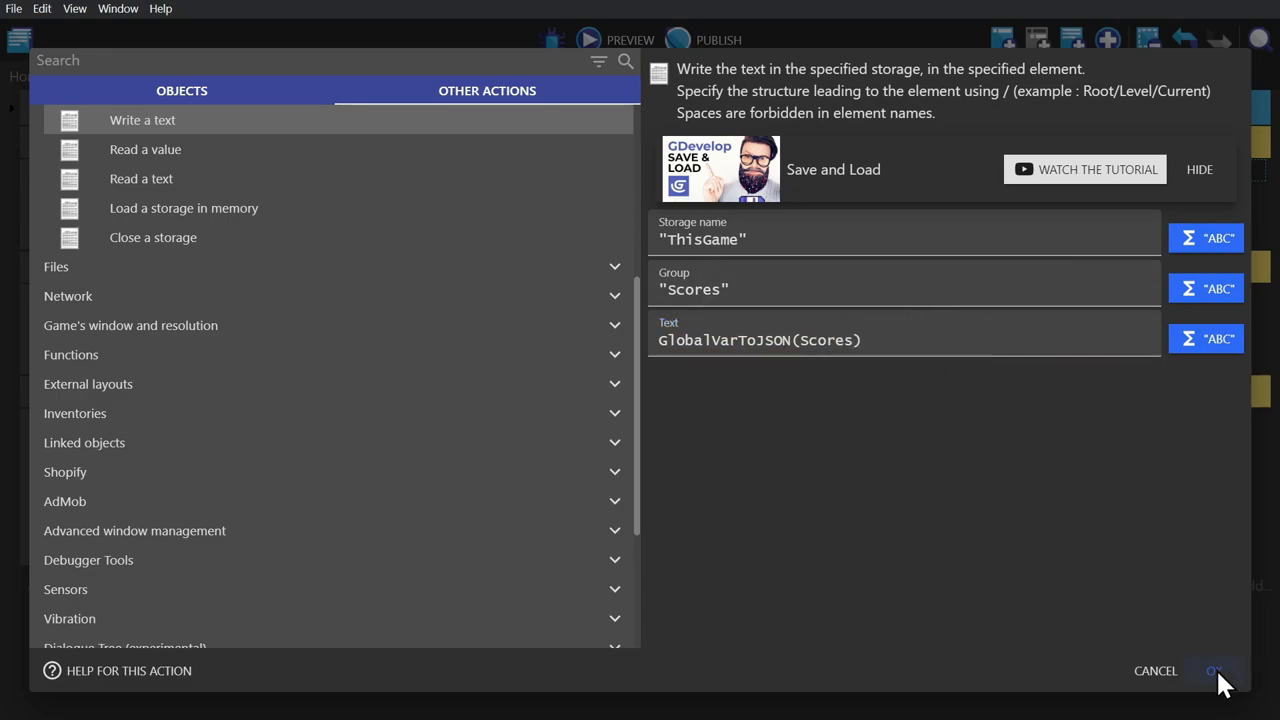
{"action": "left_click", "coordinate": [1212, 672]}
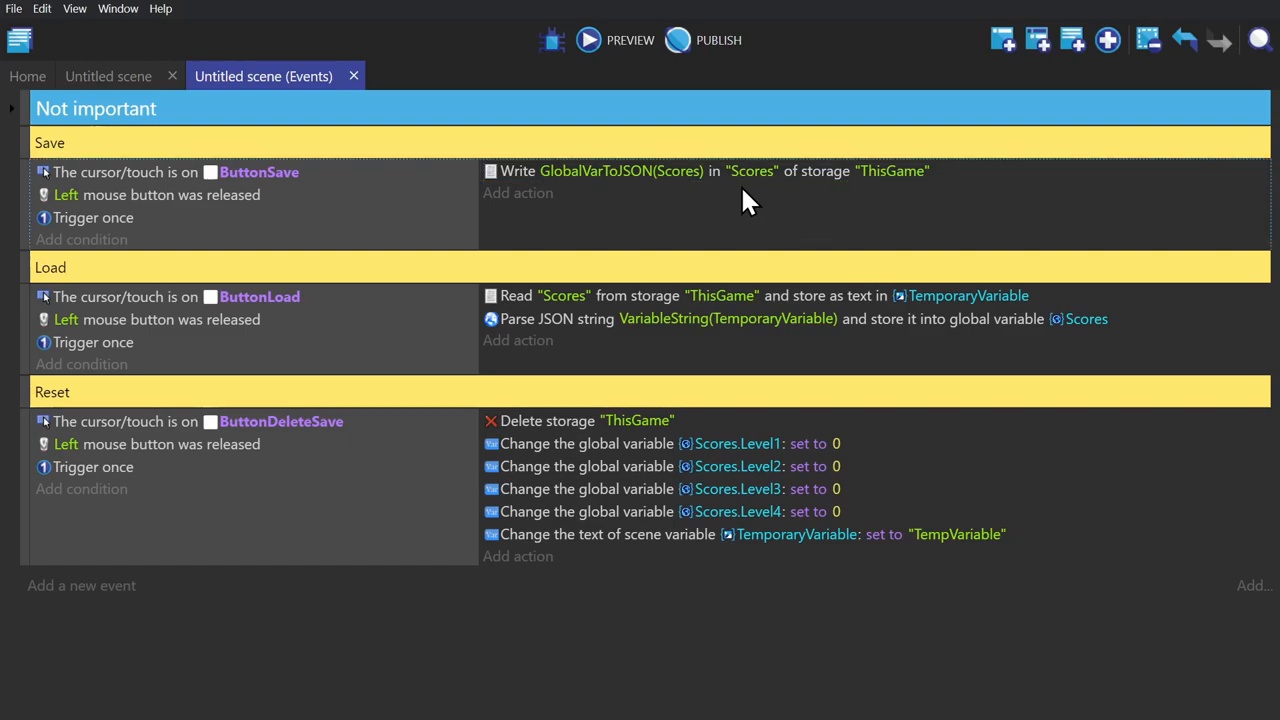
{"action": "mouse_move", "coordinate": [630, 310]}
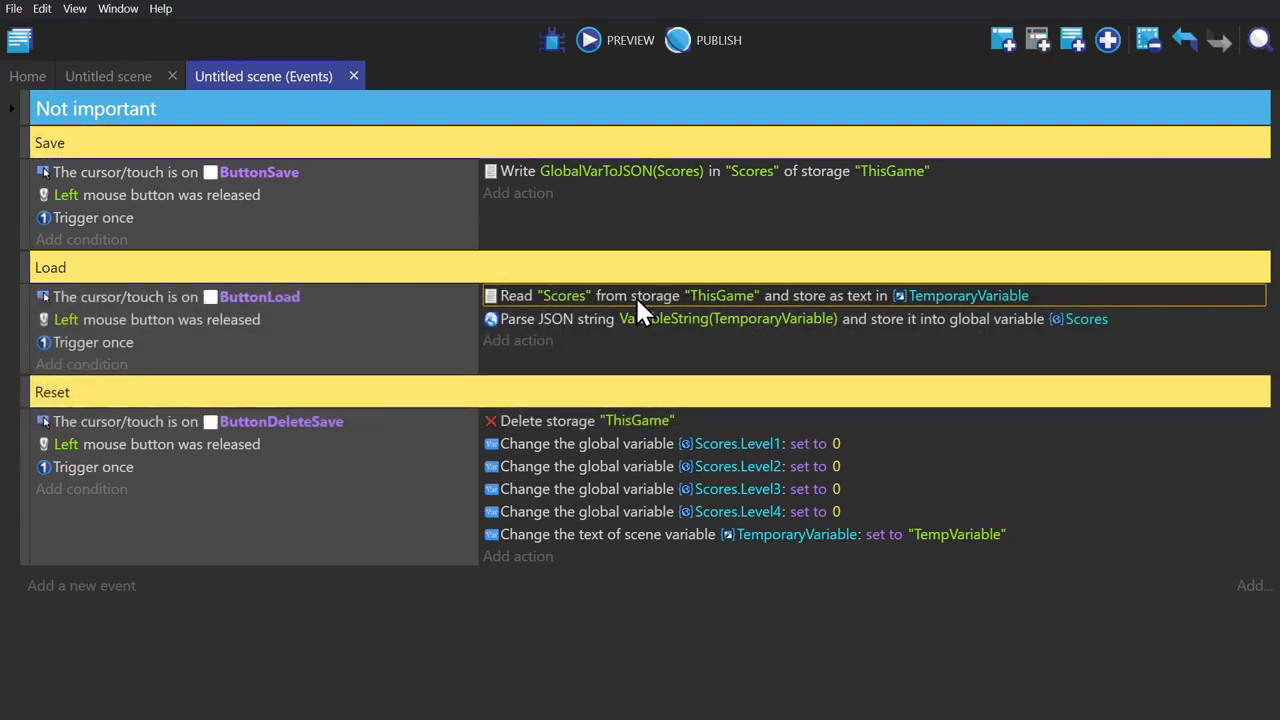
{"action": "mouse_move", "coordinate": [624, 312]}
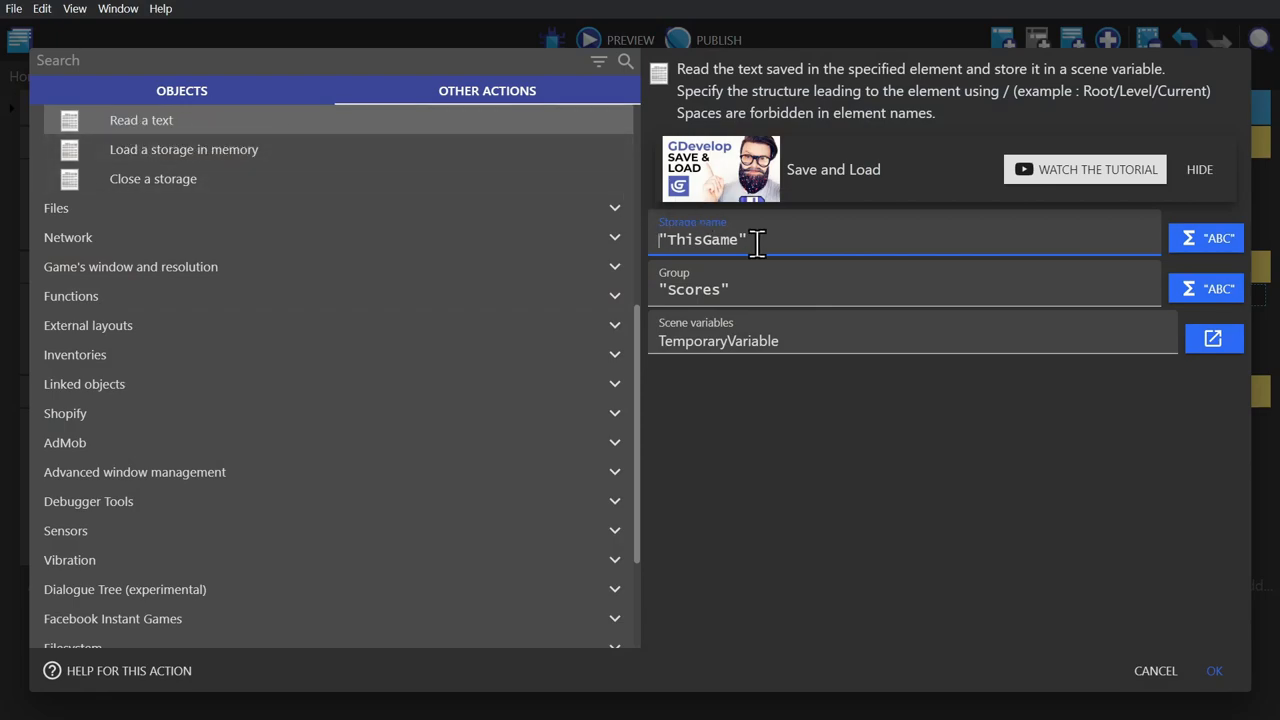
Review the Read action's ThisGame storage and TemporaryVariable scene variable, leaving it unchanged.
{"action": "left_click", "coordinate": [730, 288]}
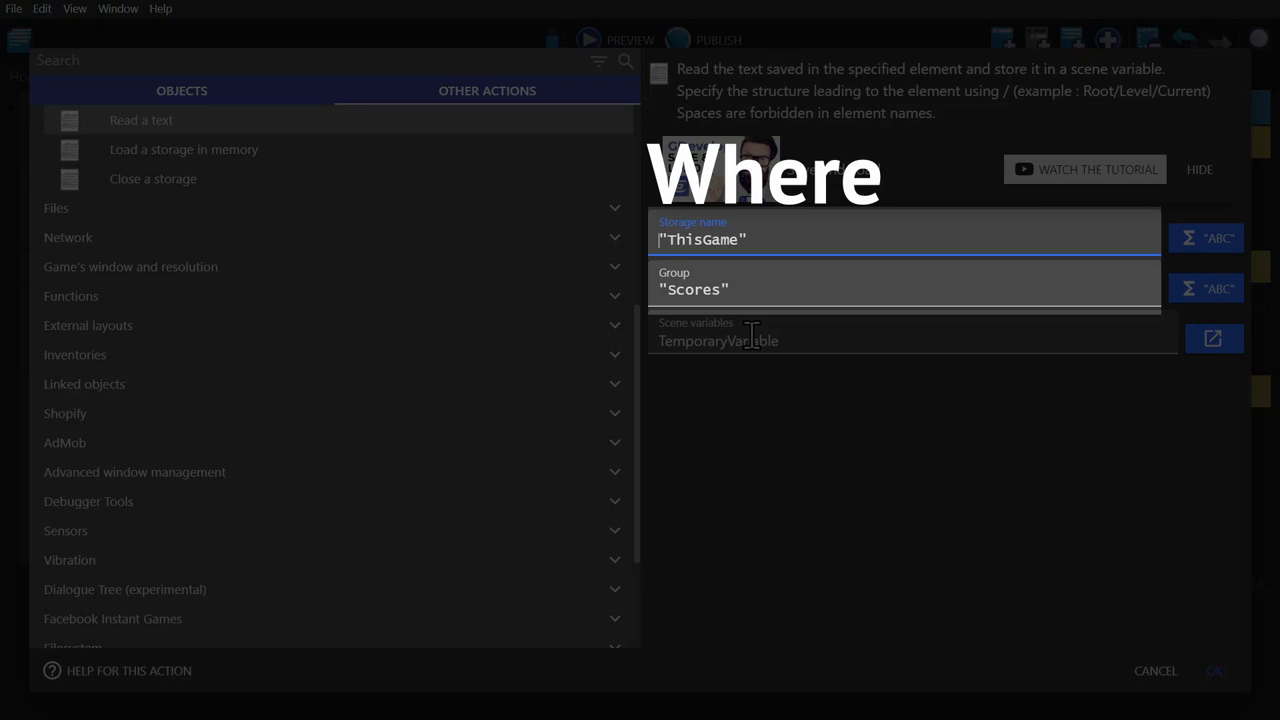
{"action": "left_click", "coordinate": [718, 340]}
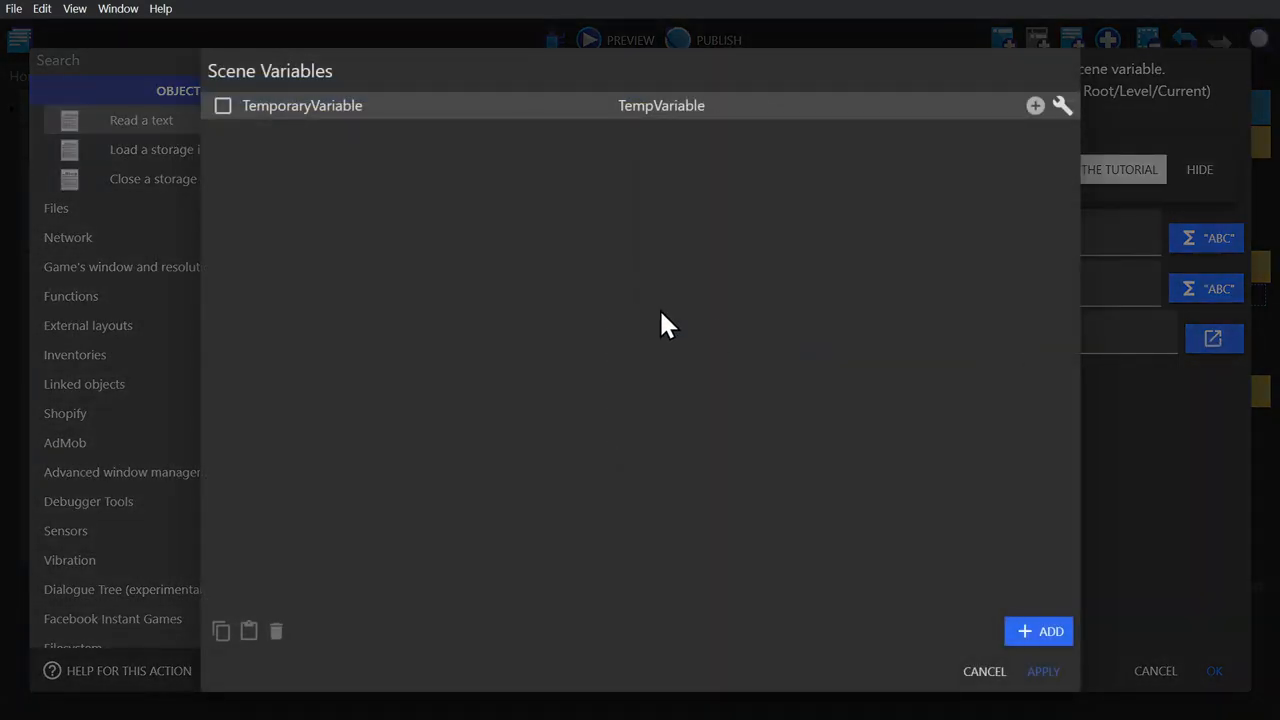
{"action": "left_click", "coordinate": [660, 104]}
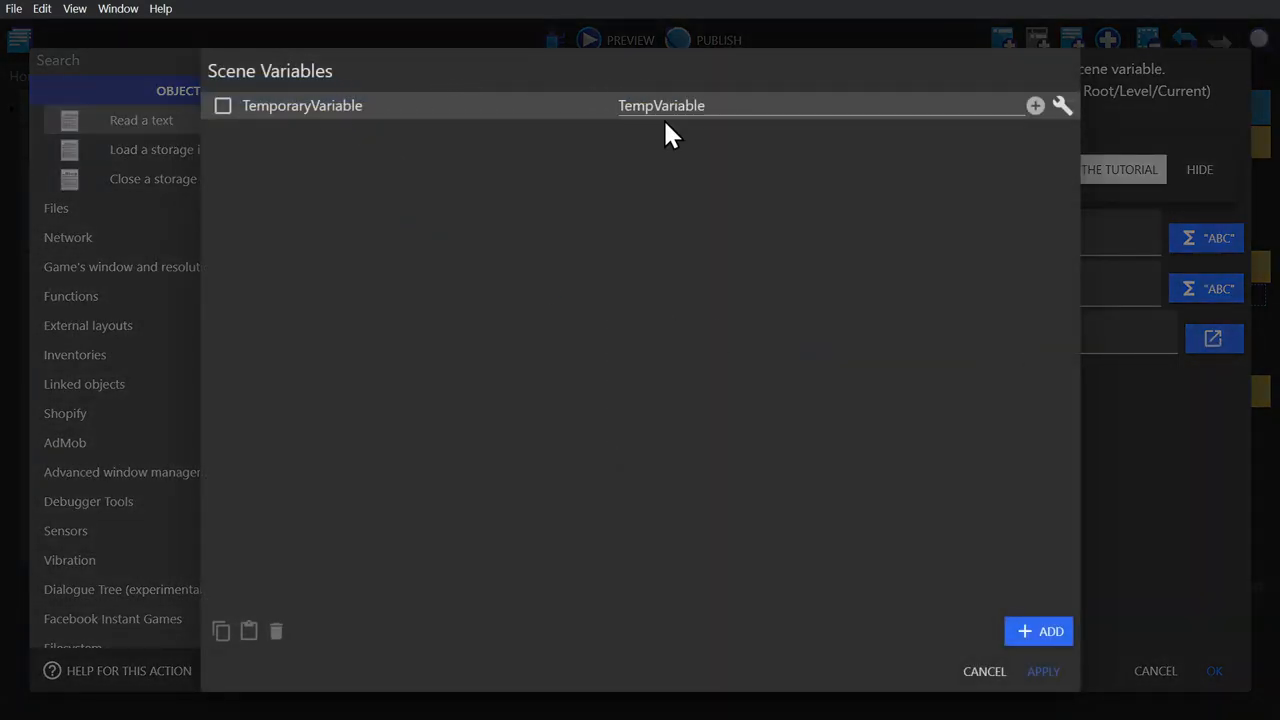
{"action": "left_click", "coordinate": [1042, 672]}
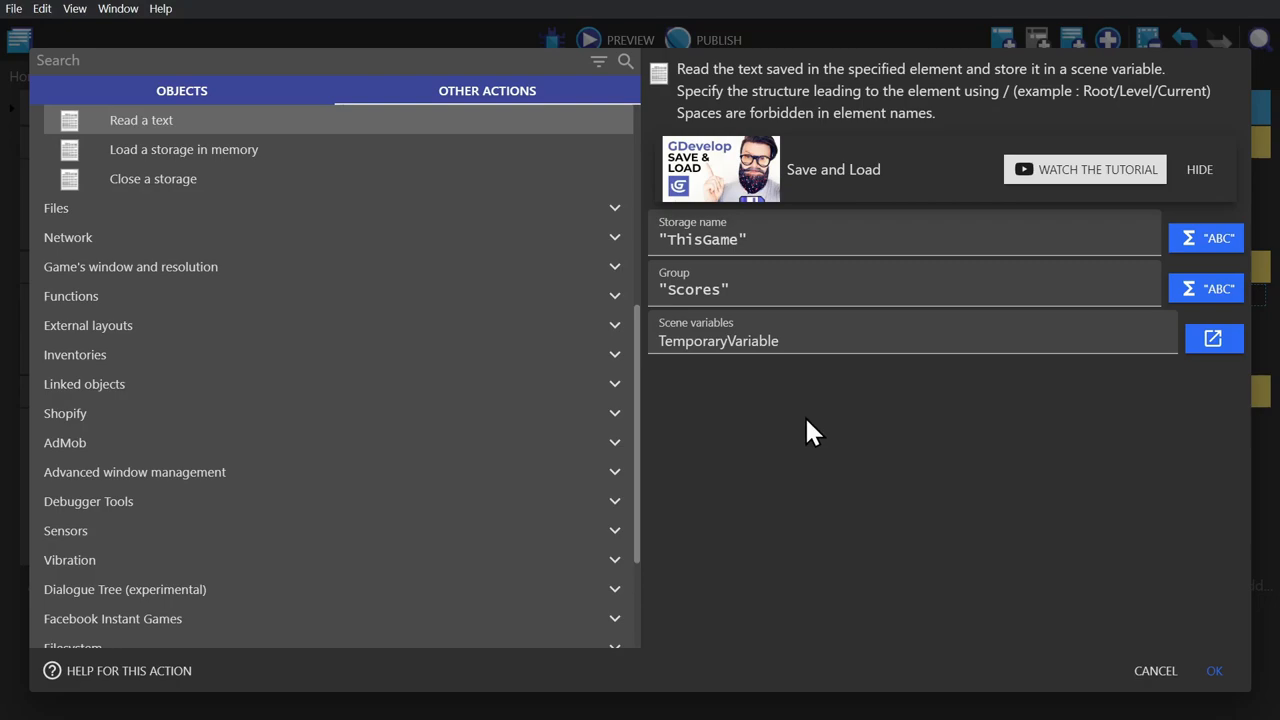
{"action": "mouse_move", "coordinate": [1160, 676]}
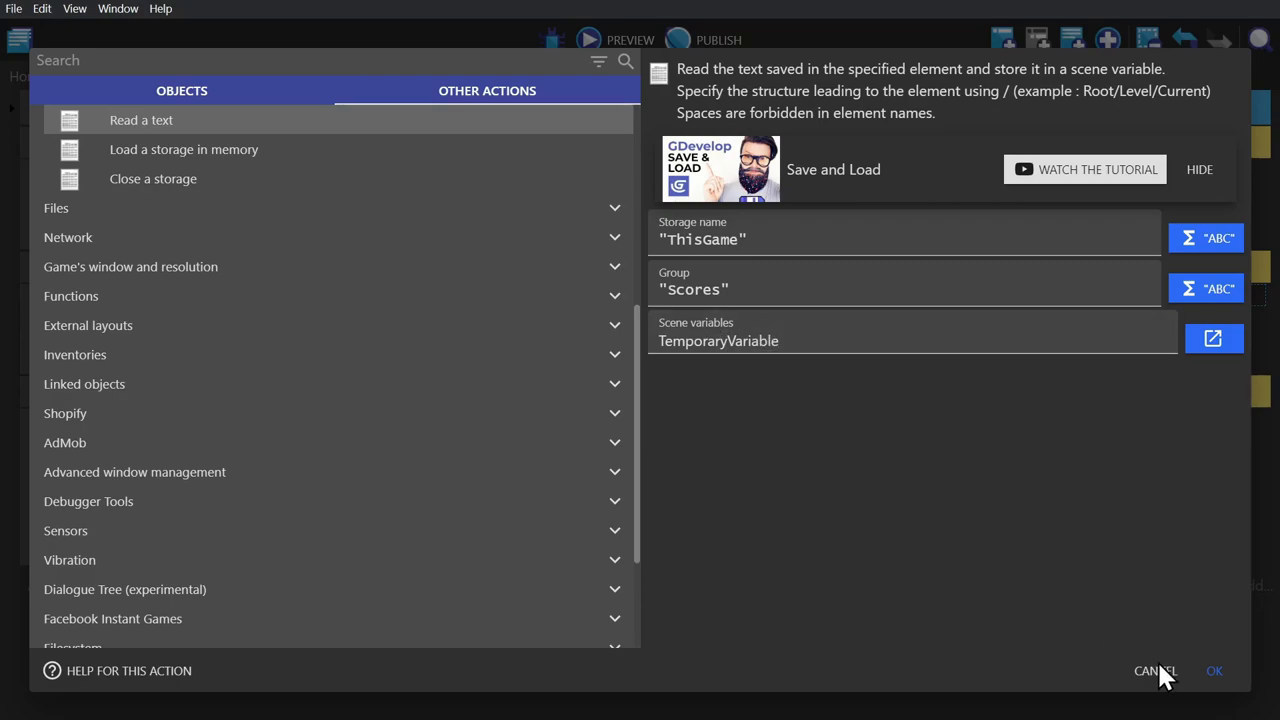
{"action": "left_click", "coordinate": [1212, 672]}
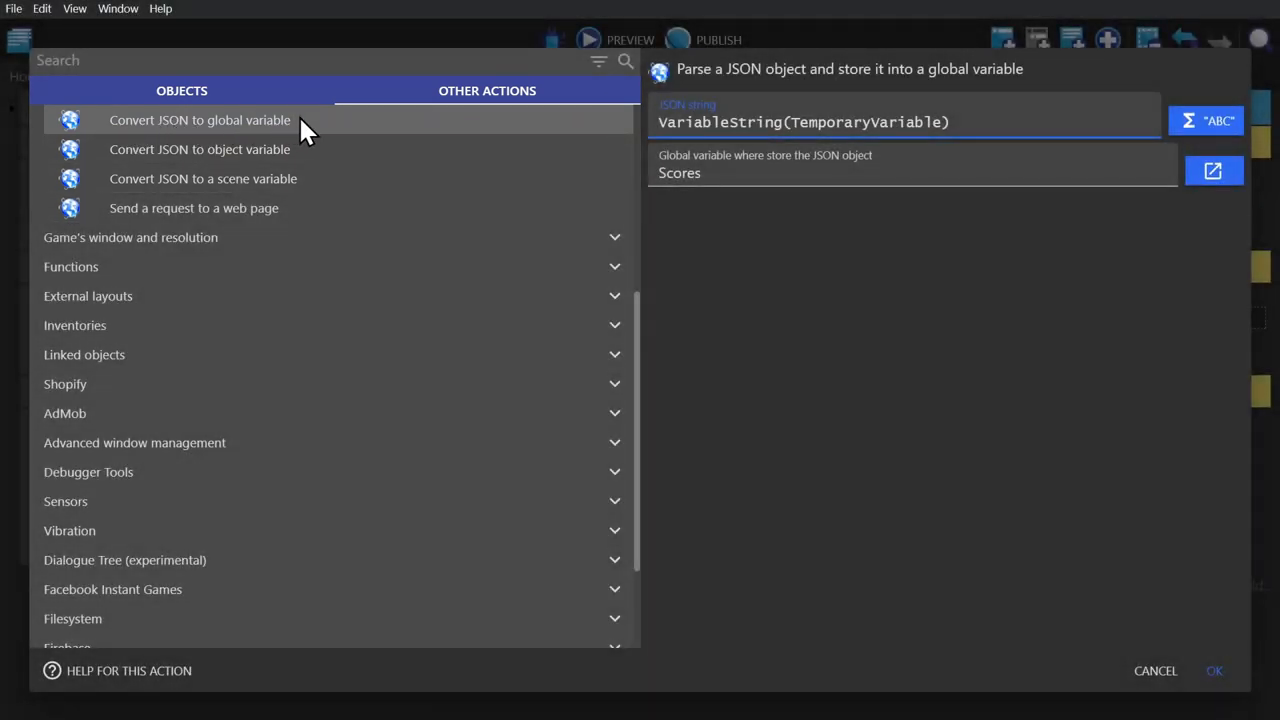
Keep Convert JSON to global variable with VariableString(TemporaryVariable) into Scores and confirm.
{"action": "left_click", "coordinate": [200, 148]}
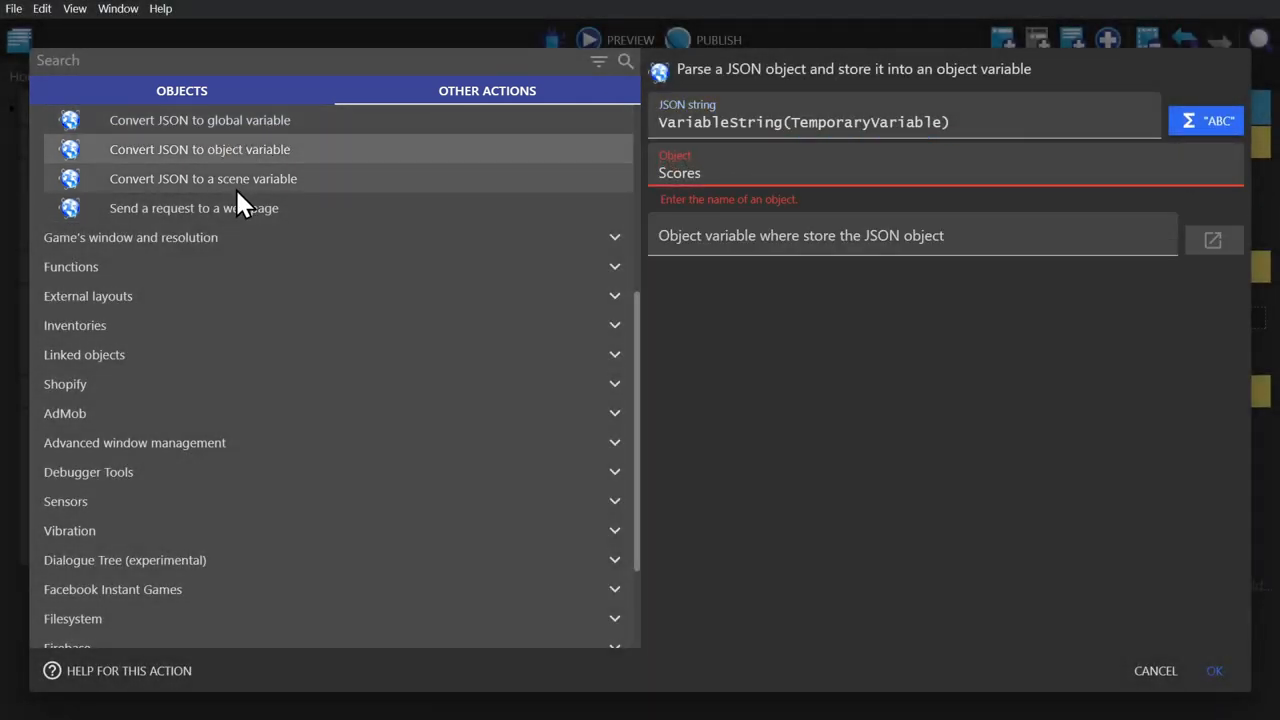
{"action": "left_click", "coordinate": [200, 120]}
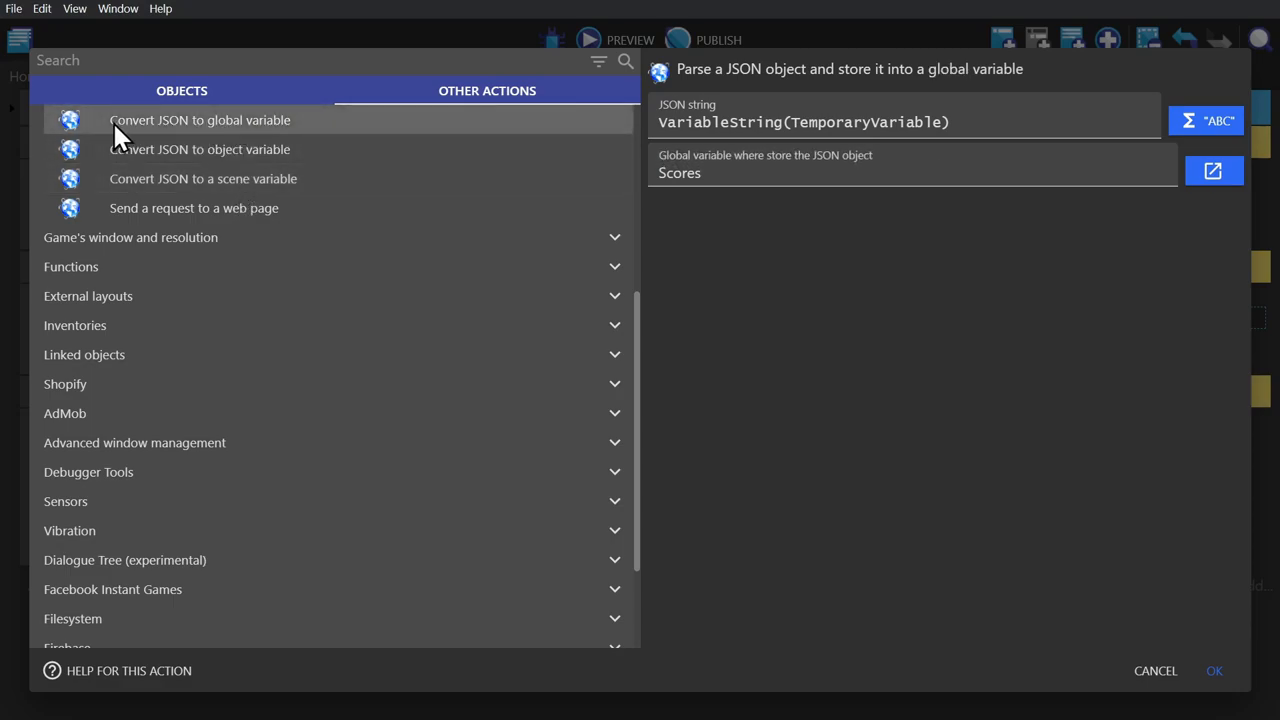
{"action": "mouse_move", "coordinate": [318, 136]}
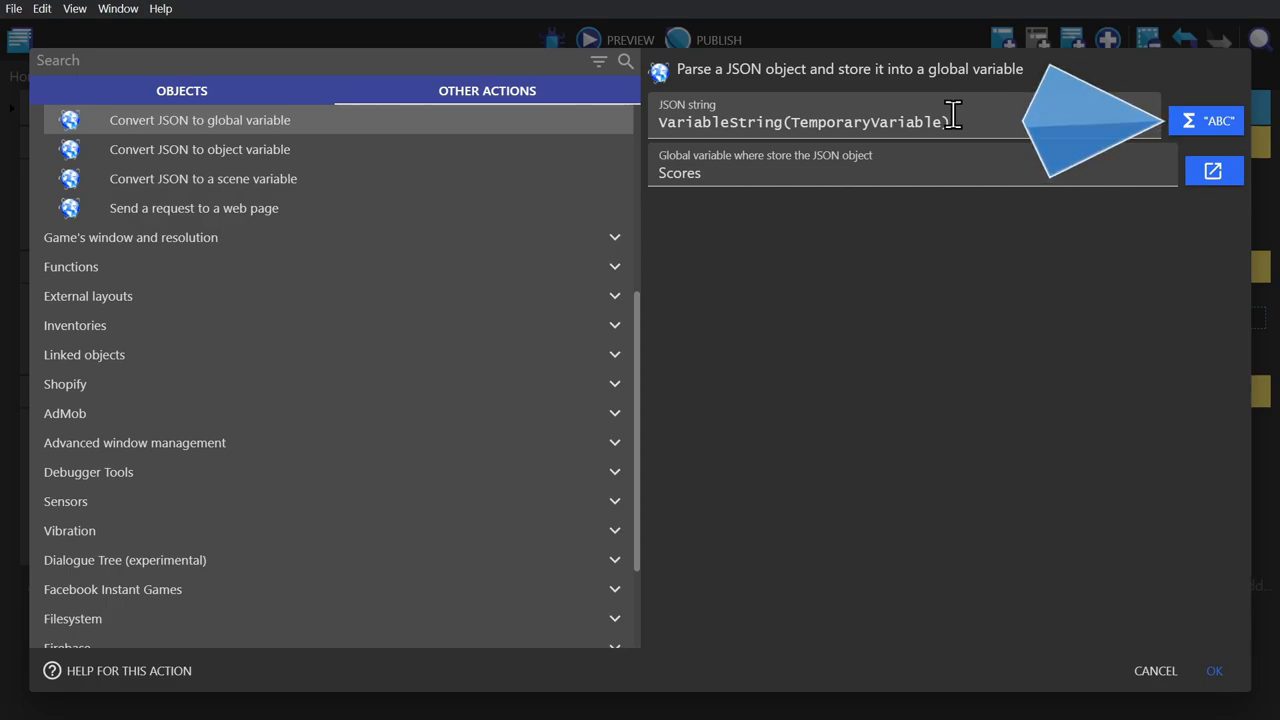
{"action": "left_click", "coordinate": [750, 172]}
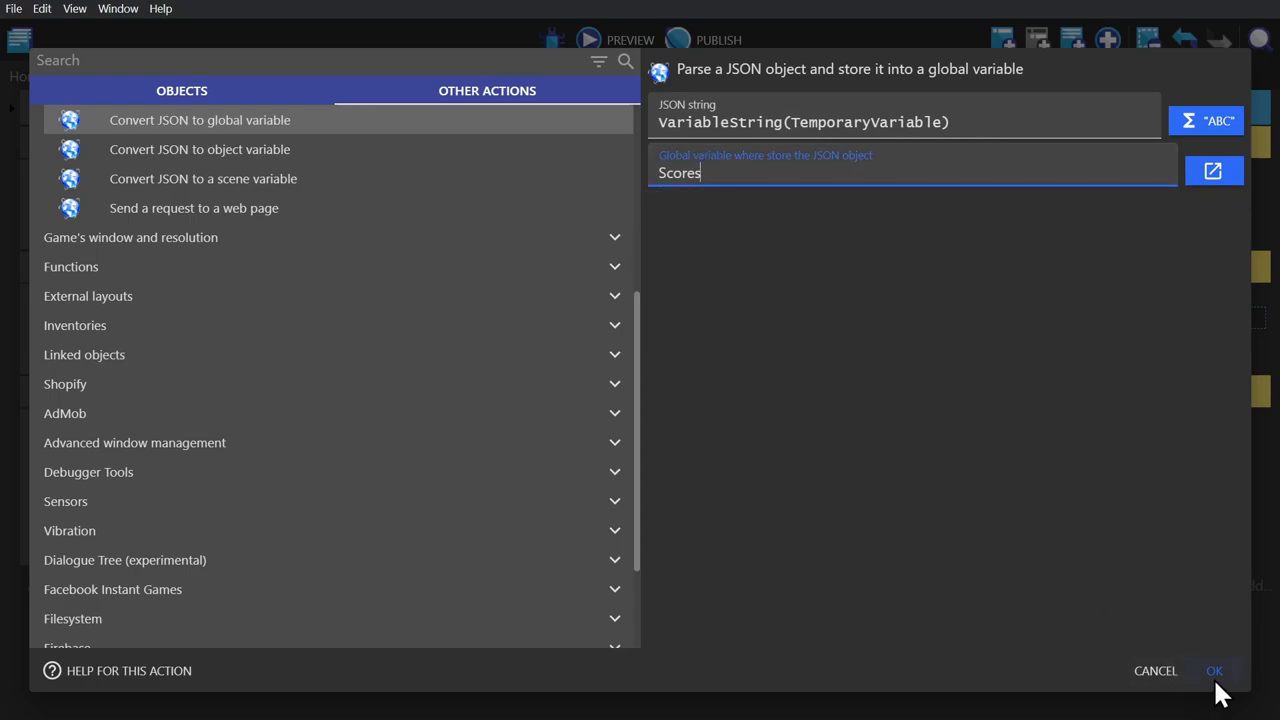
{"action": "left_click", "coordinate": [1214, 672]}
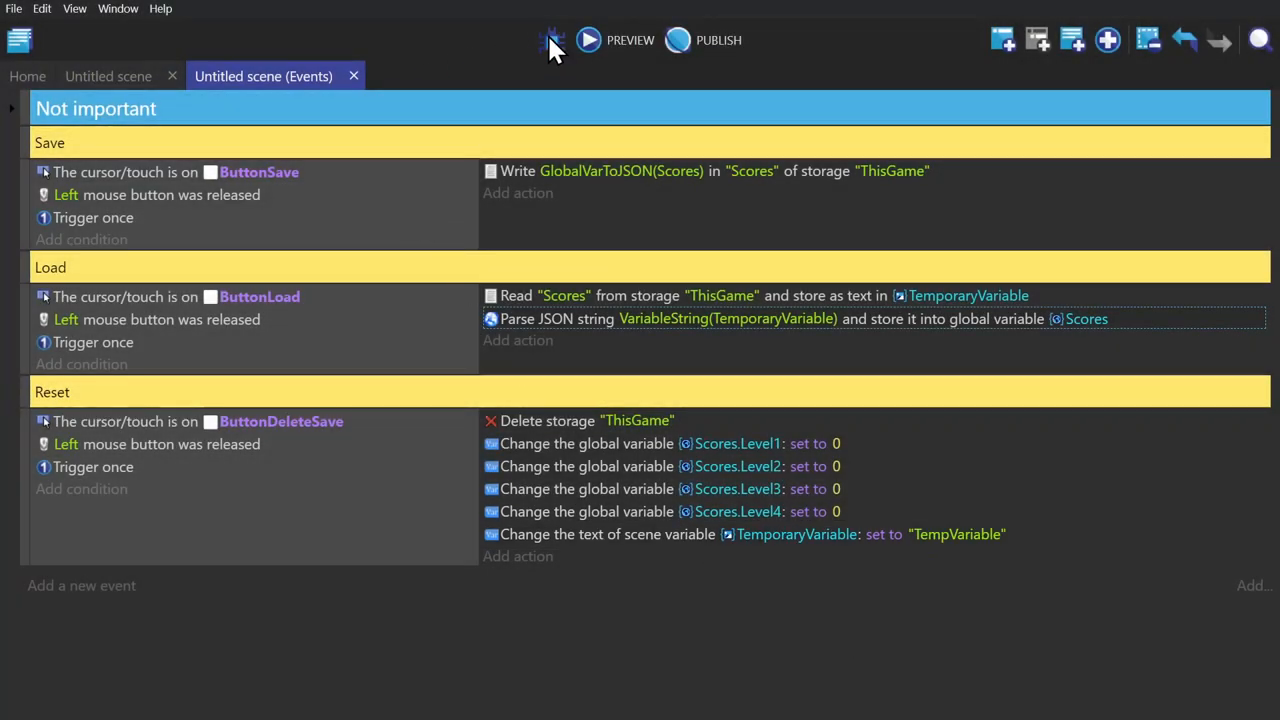
Launch the preview, raise Score4 and save the scores 4, 1, 5, 5 as JSON.
{"action": "left_click", "coordinate": [588, 40]}
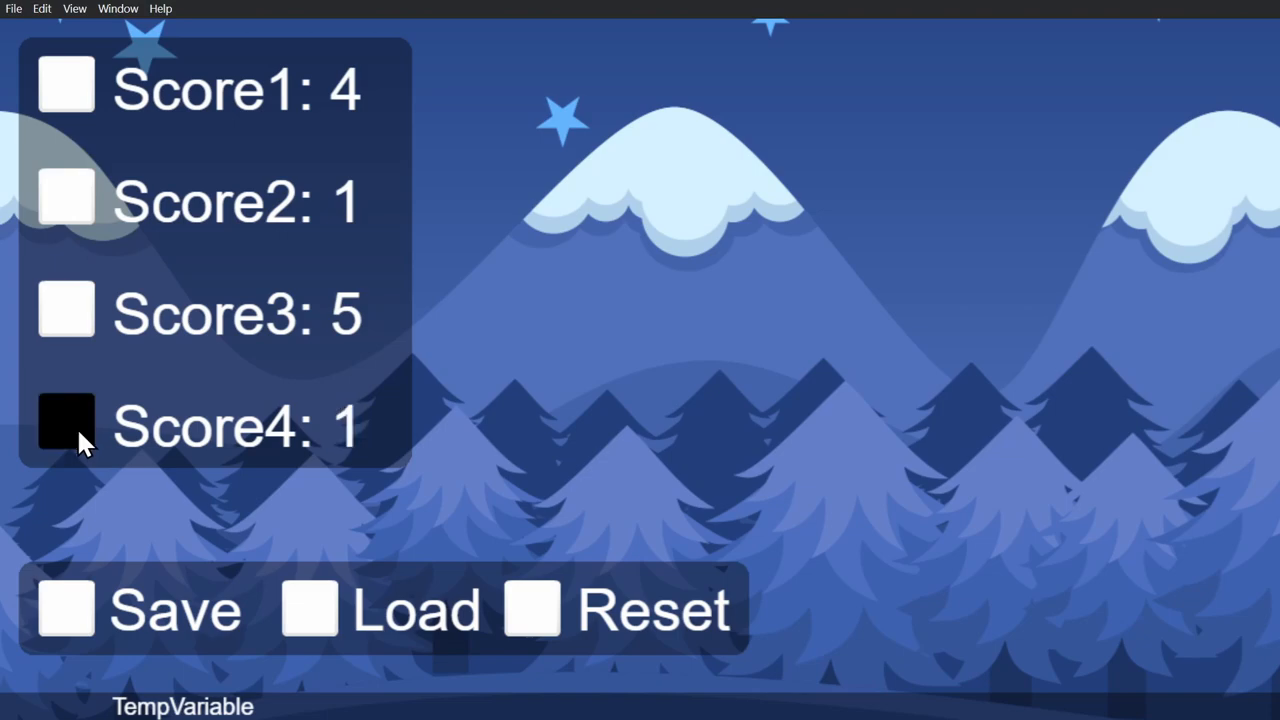
{"action": "left_click", "coordinate": [66, 420]}
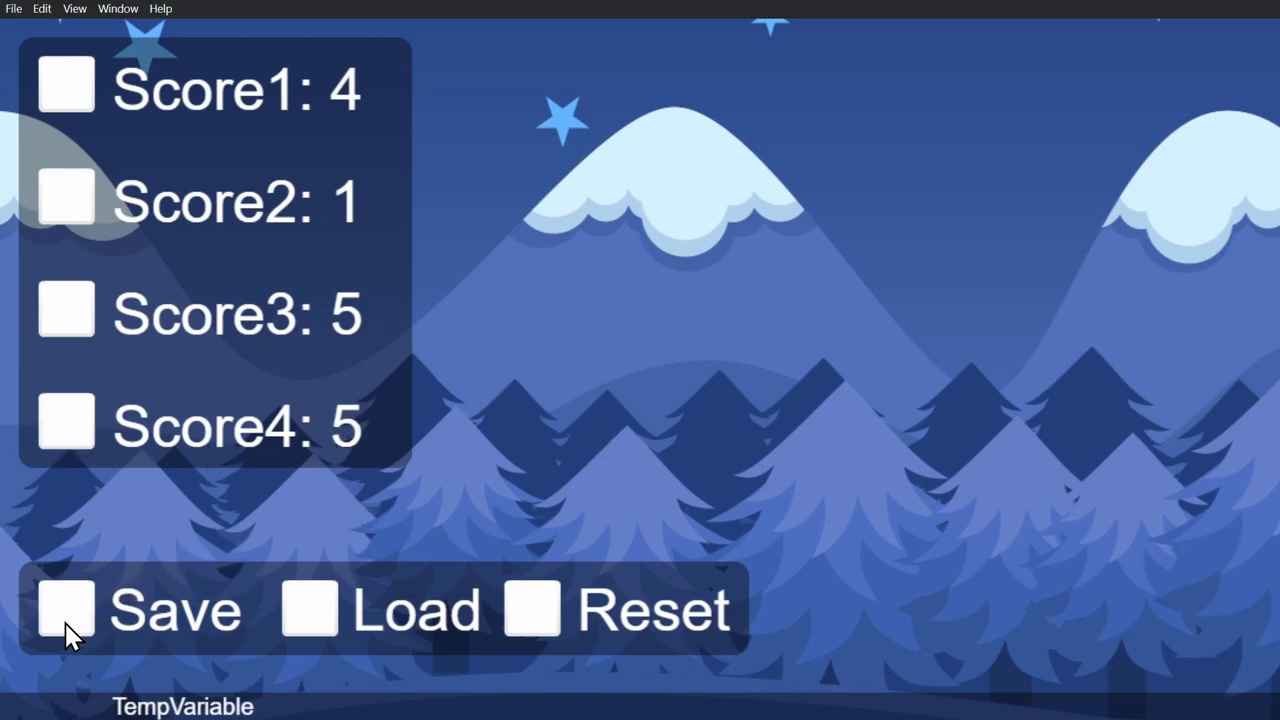
{"action": "left_click", "coordinate": [64, 610]}
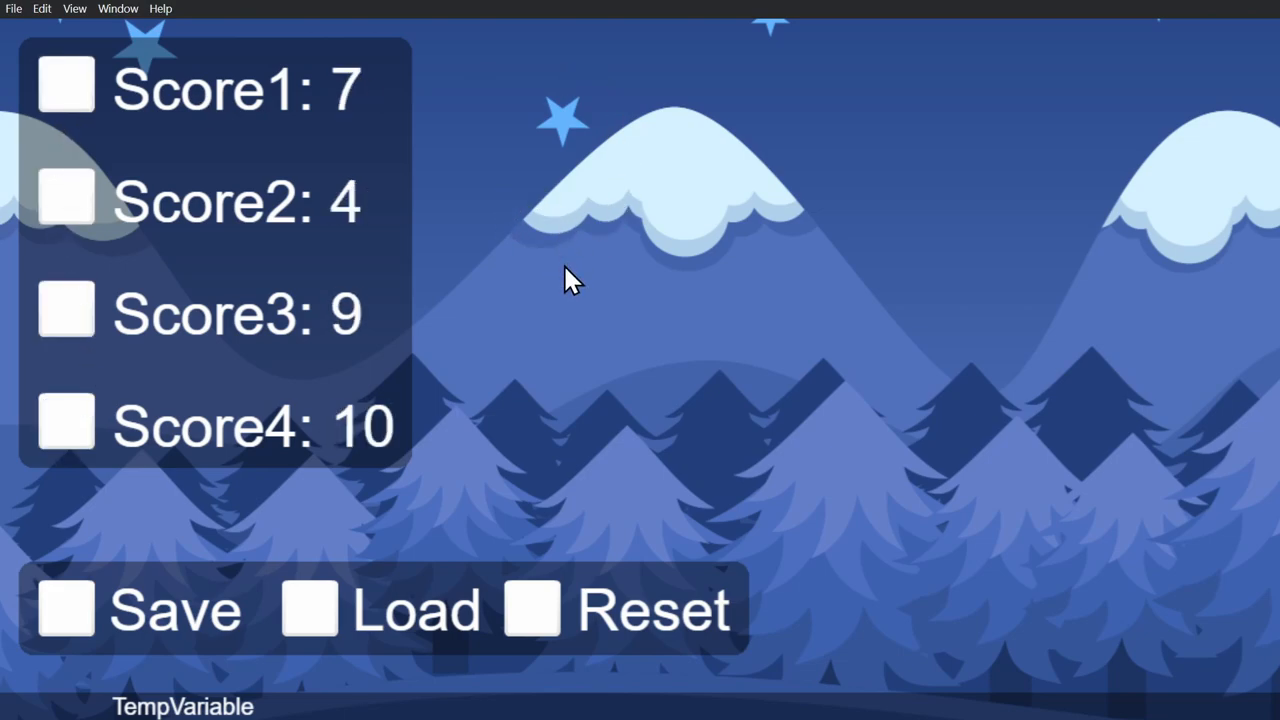
Load the saved scores back from storage, then save the changed scores again.
{"action": "left_click", "coordinate": [308, 608]}
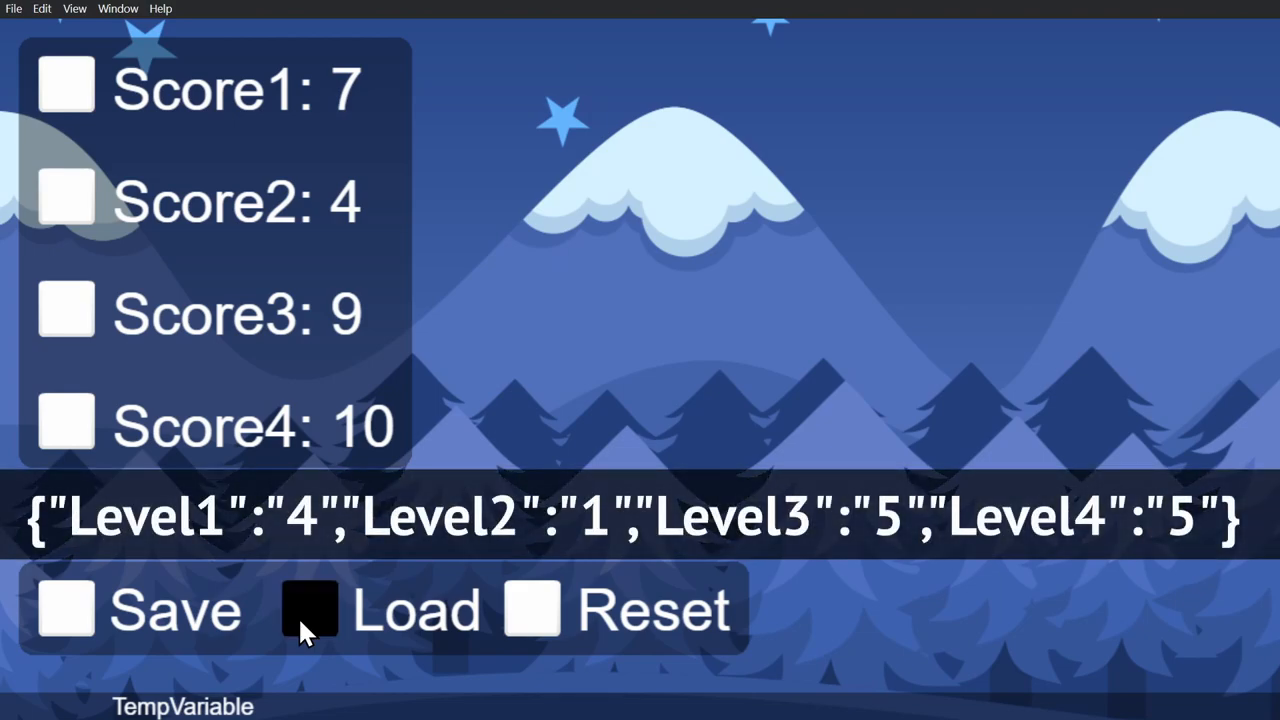
{"action": "left_click", "coordinate": [308, 610]}
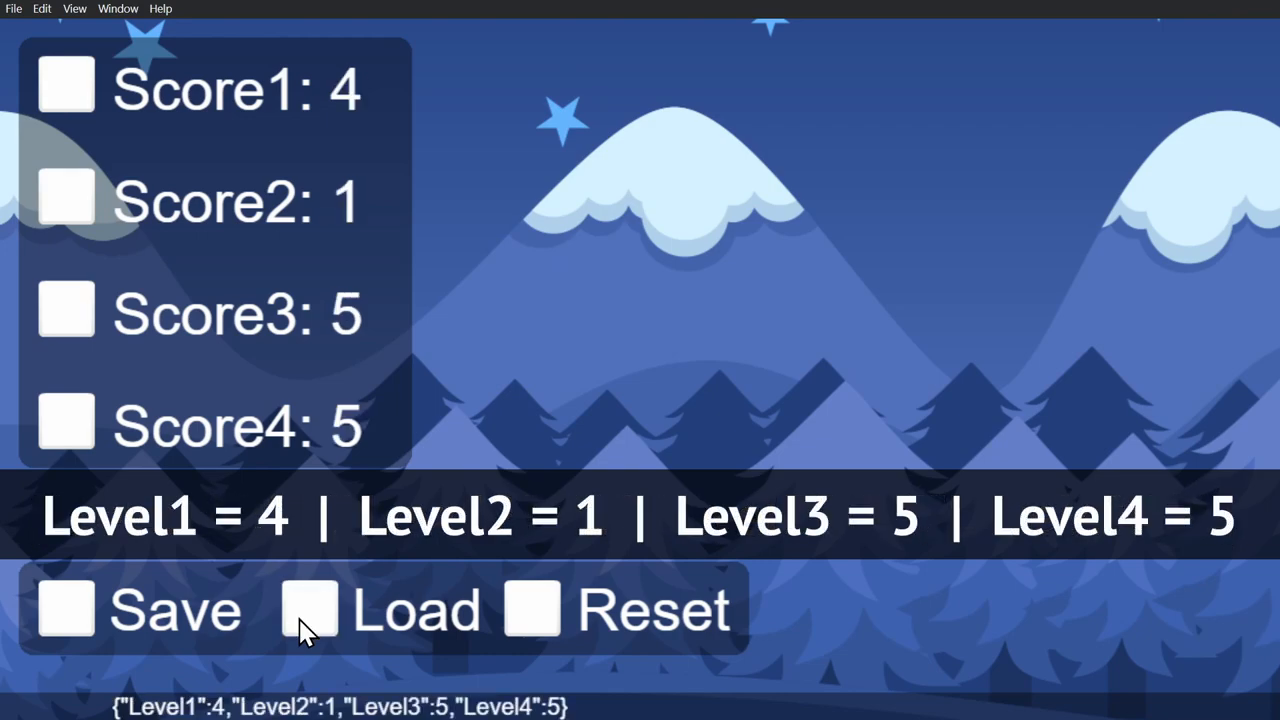
{"action": "mouse_move", "coordinate": [436, 114]}
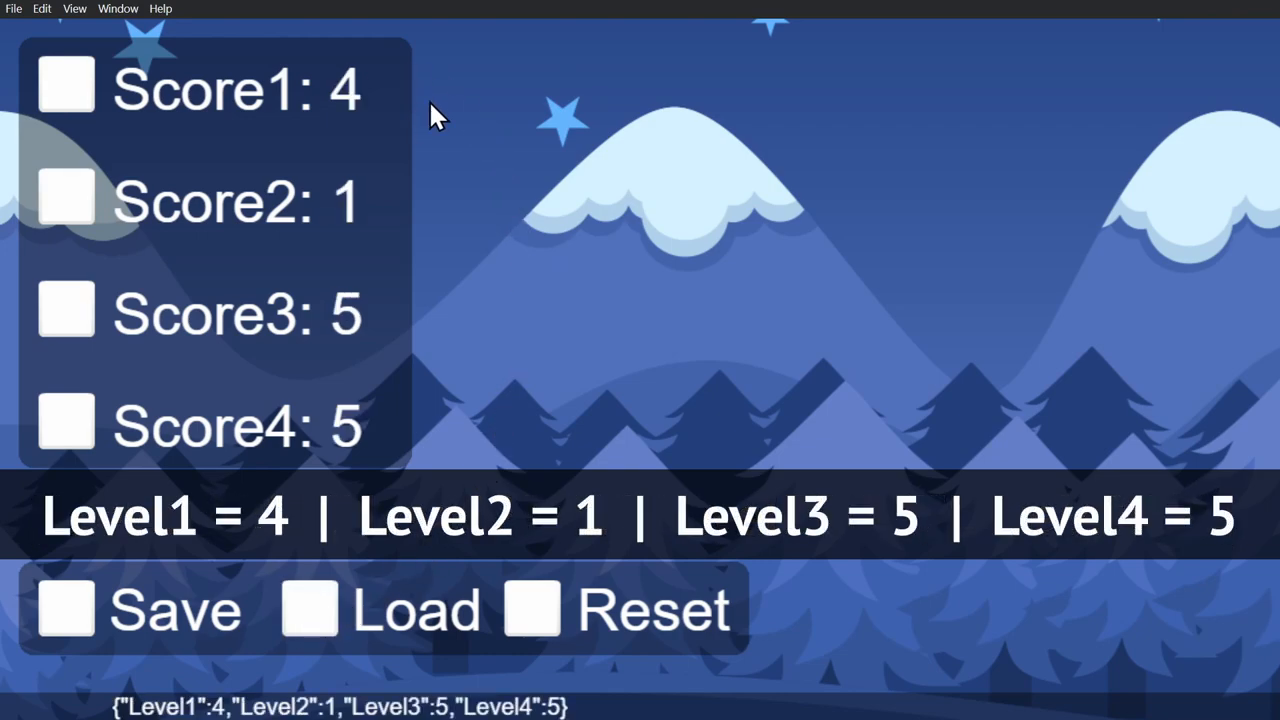
{"action": "mouse_move", "coordinate": [438, 448]}
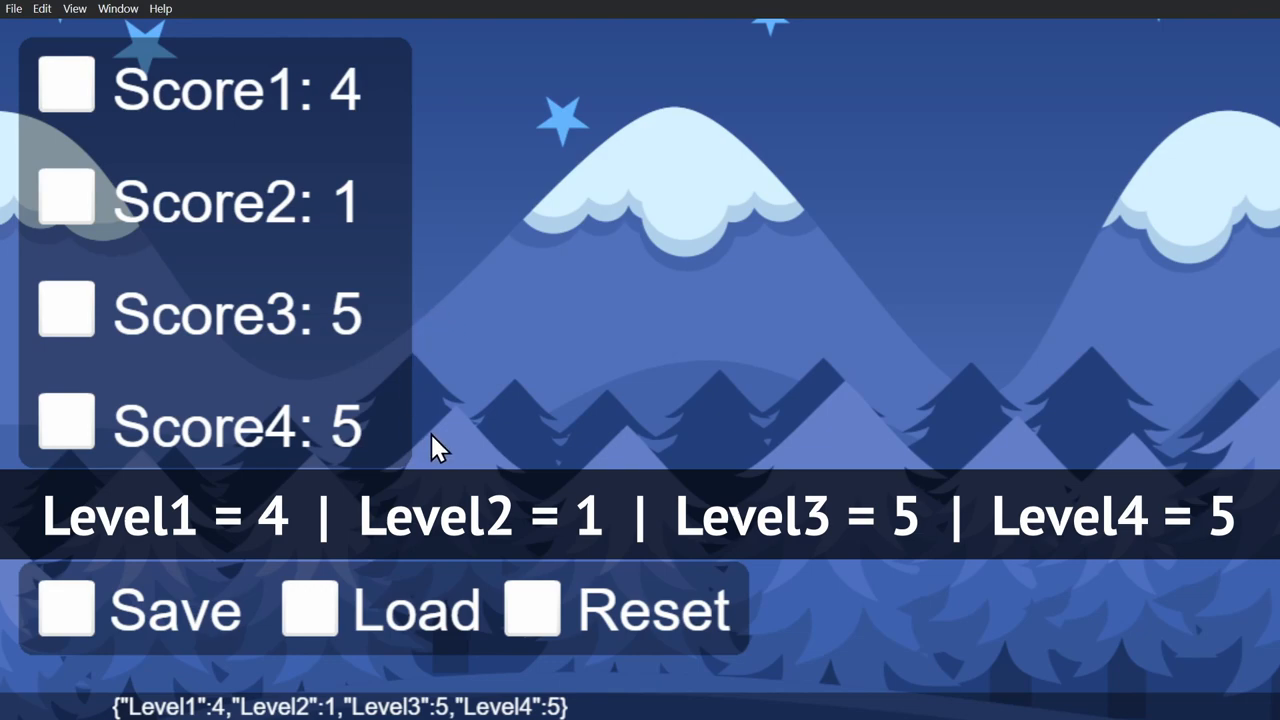
{"action": "mouse_move", "coordinate": [408, 478]}
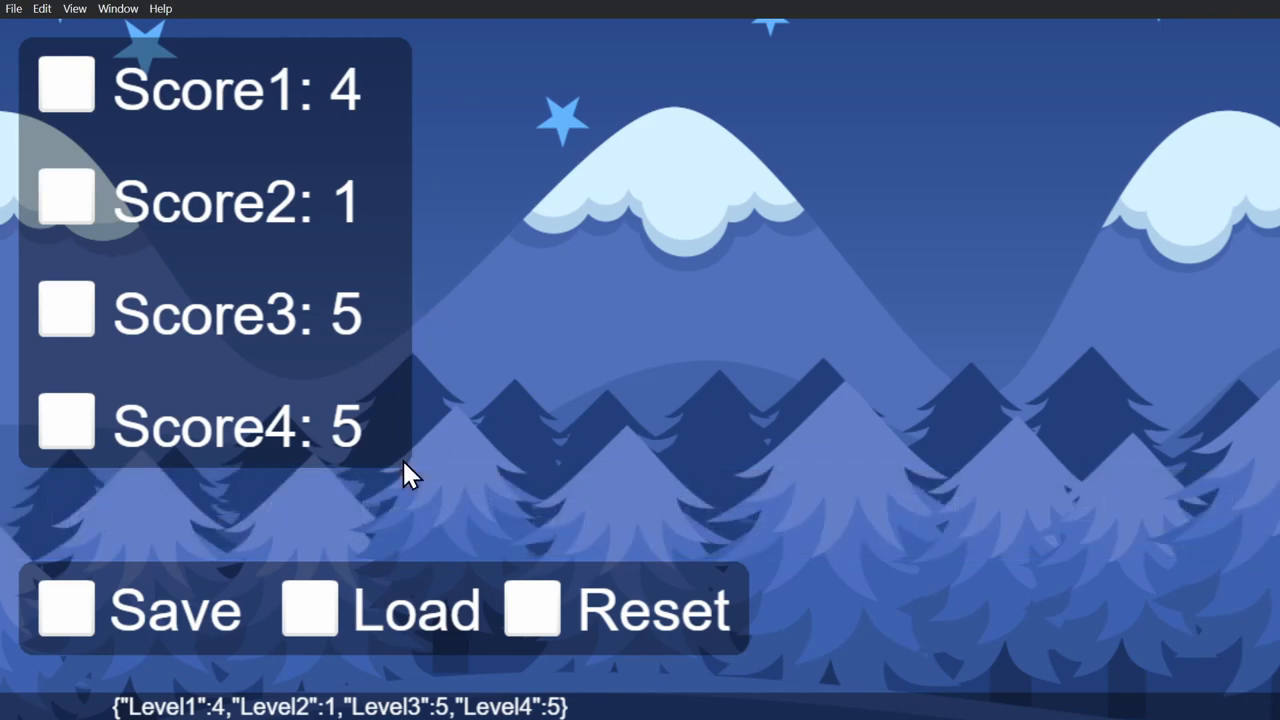
{"action": "mouse_move", "coordinate": [610, 704]}
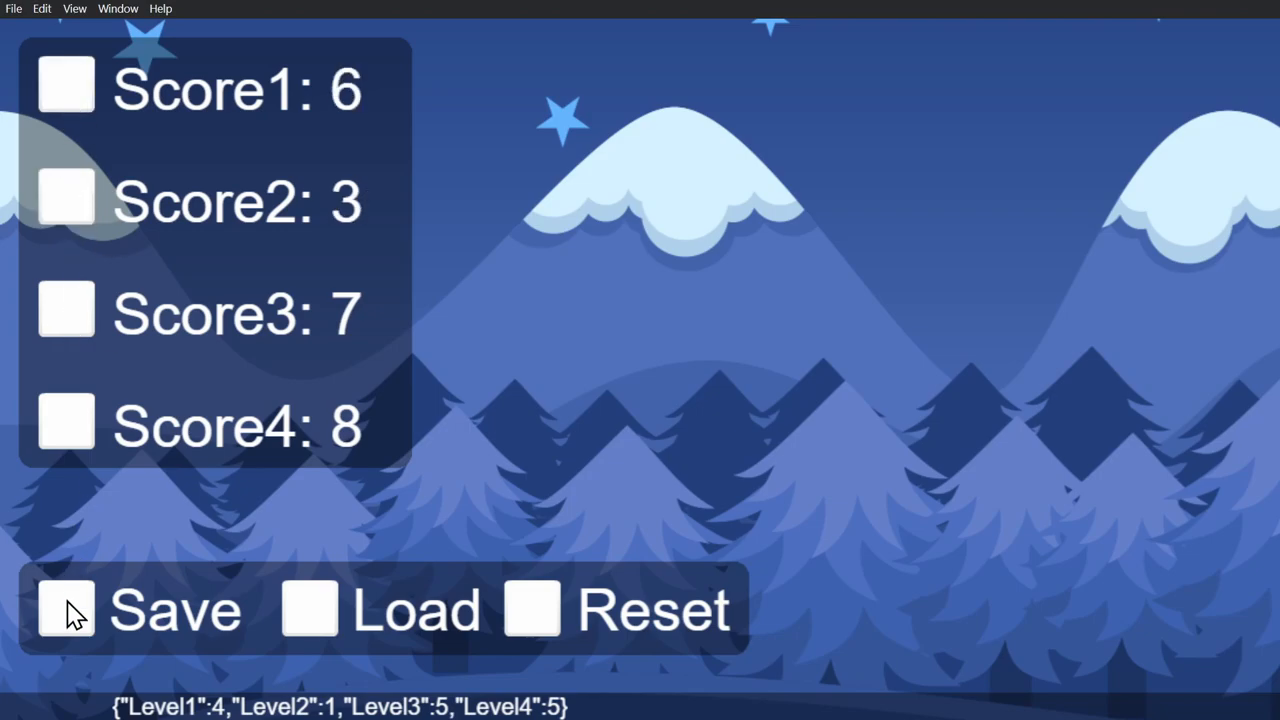
{"action": "left_click", "coordinate": [310, 608]}
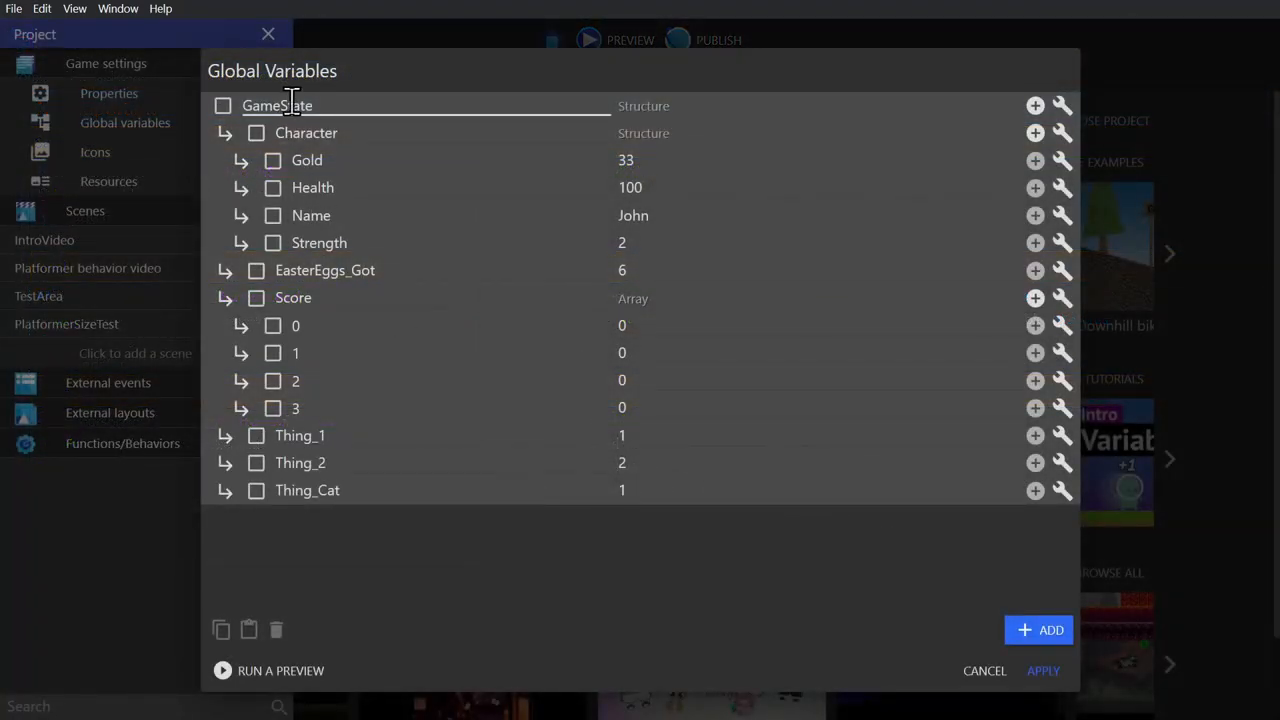
Inspect the GameState variable's children and close the Global Variables dialog.
{"action": "double_click", "coordinate": [276, 104]}
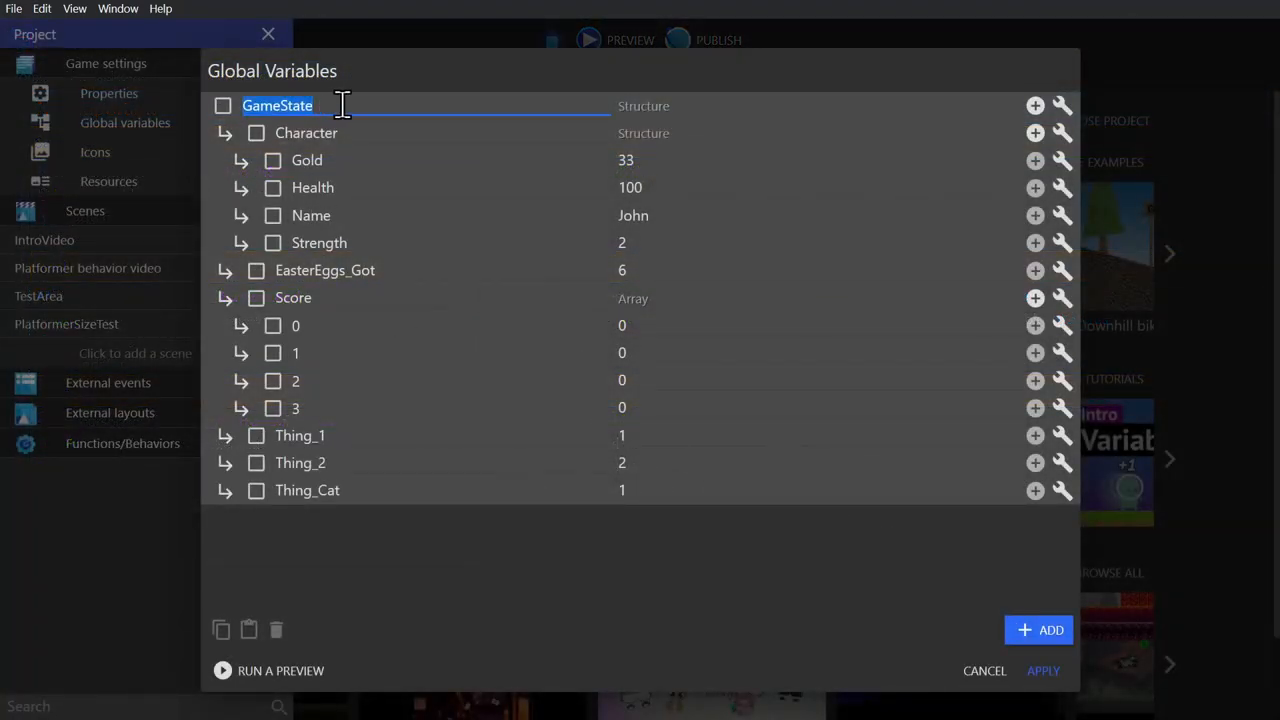
{"action": "mouse_move", "coordinate": [236, 206]}
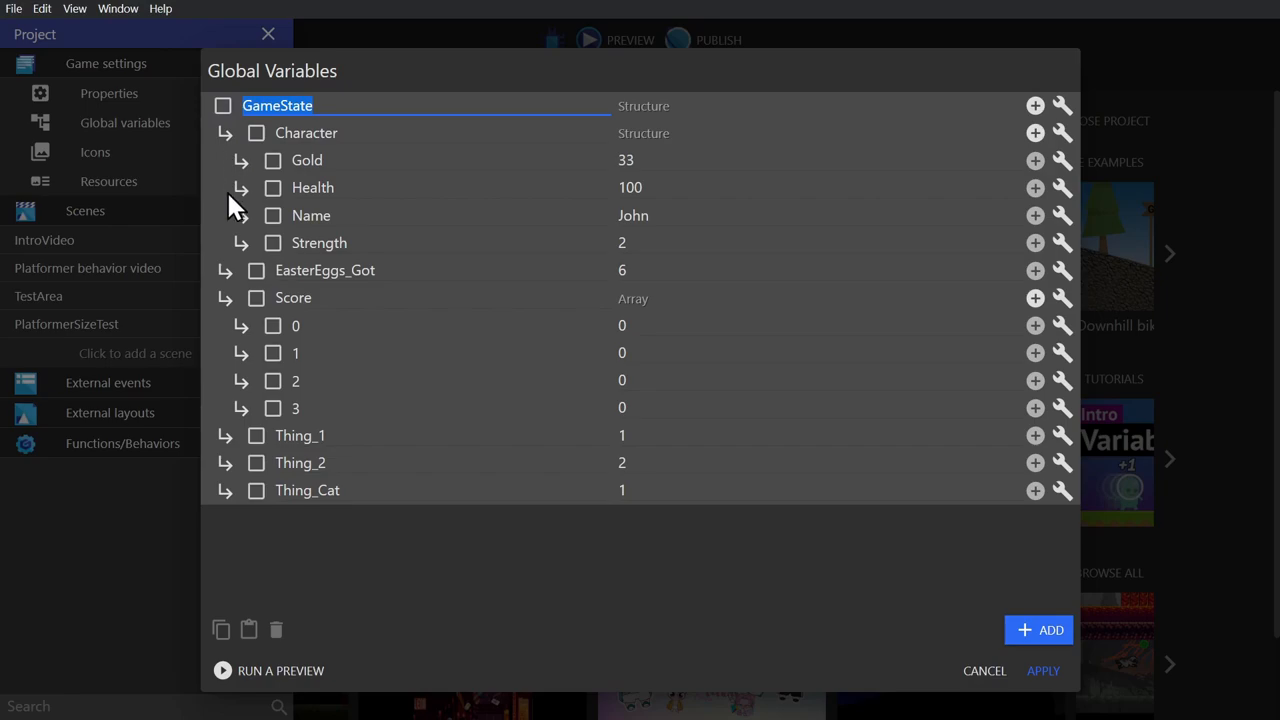
{"action": "mouse_move", "coordinate": [230, 504]}
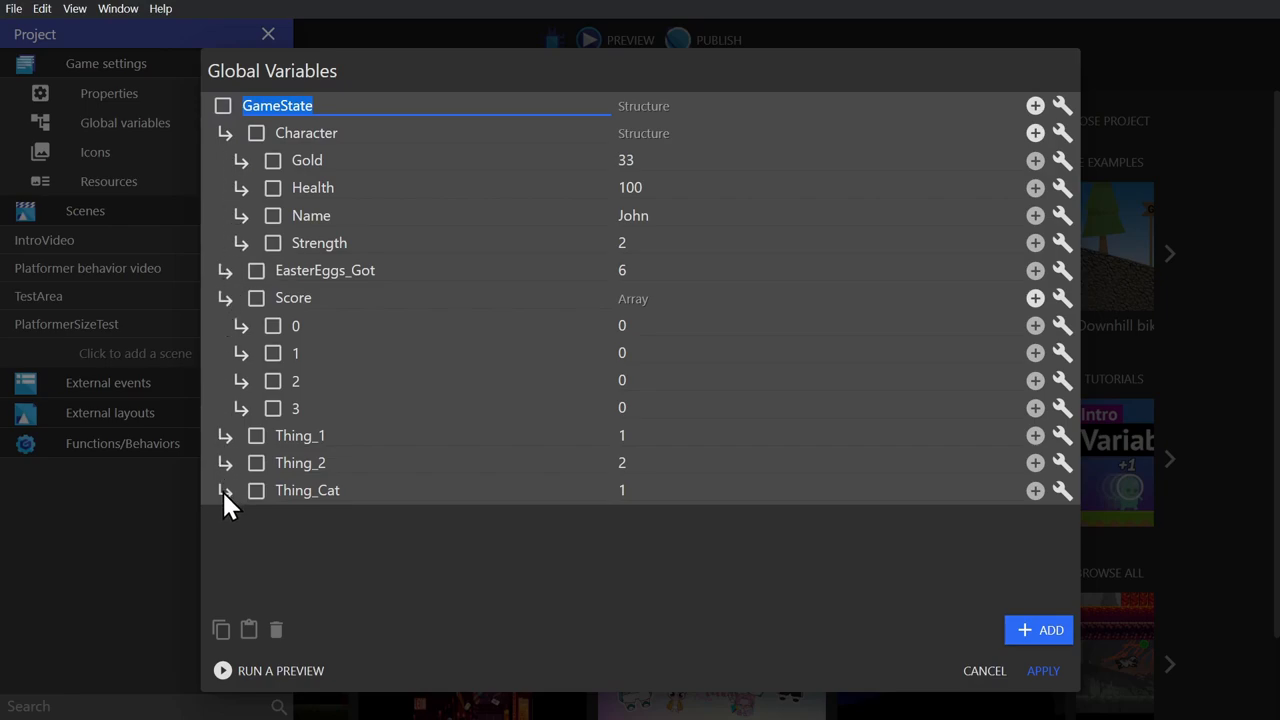
{"action": "left_click", "coordinate": [376, 540]}
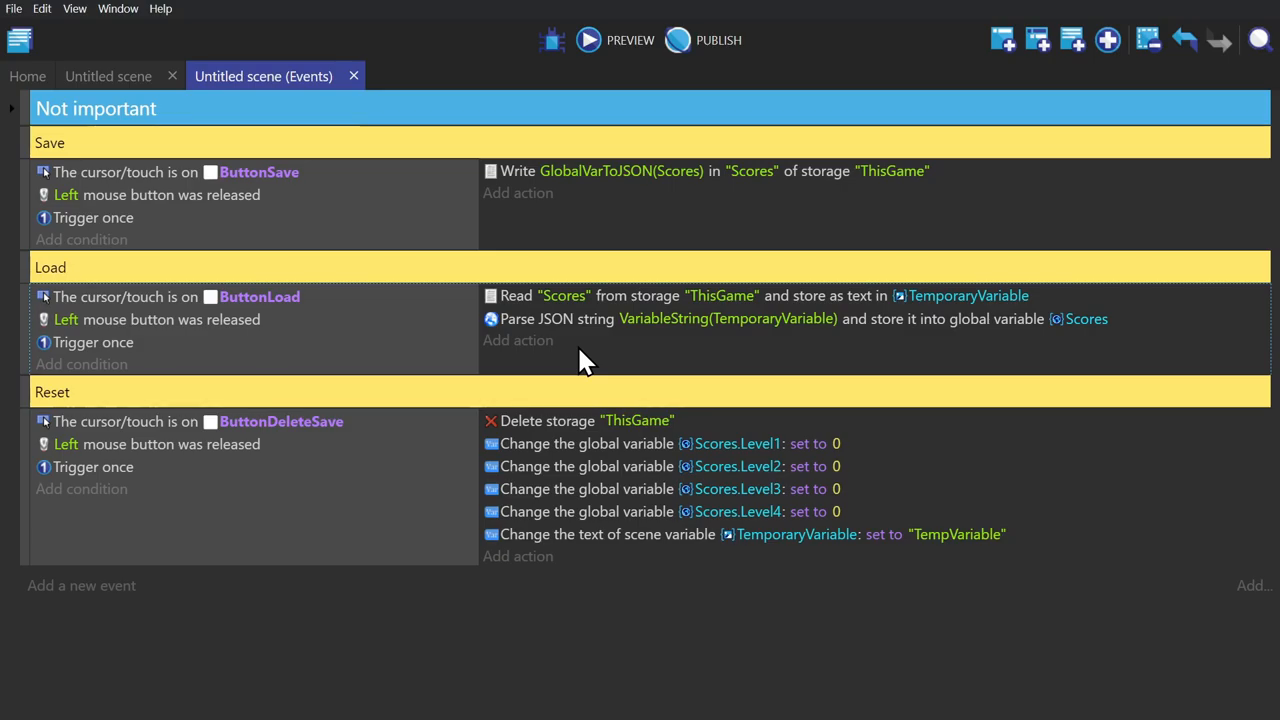
Rerun the preview with scores 6, 3, 7, 11 as JSON, then Reset the saved storage.
{"action": "left_click", "coordinate": [588, 40]}
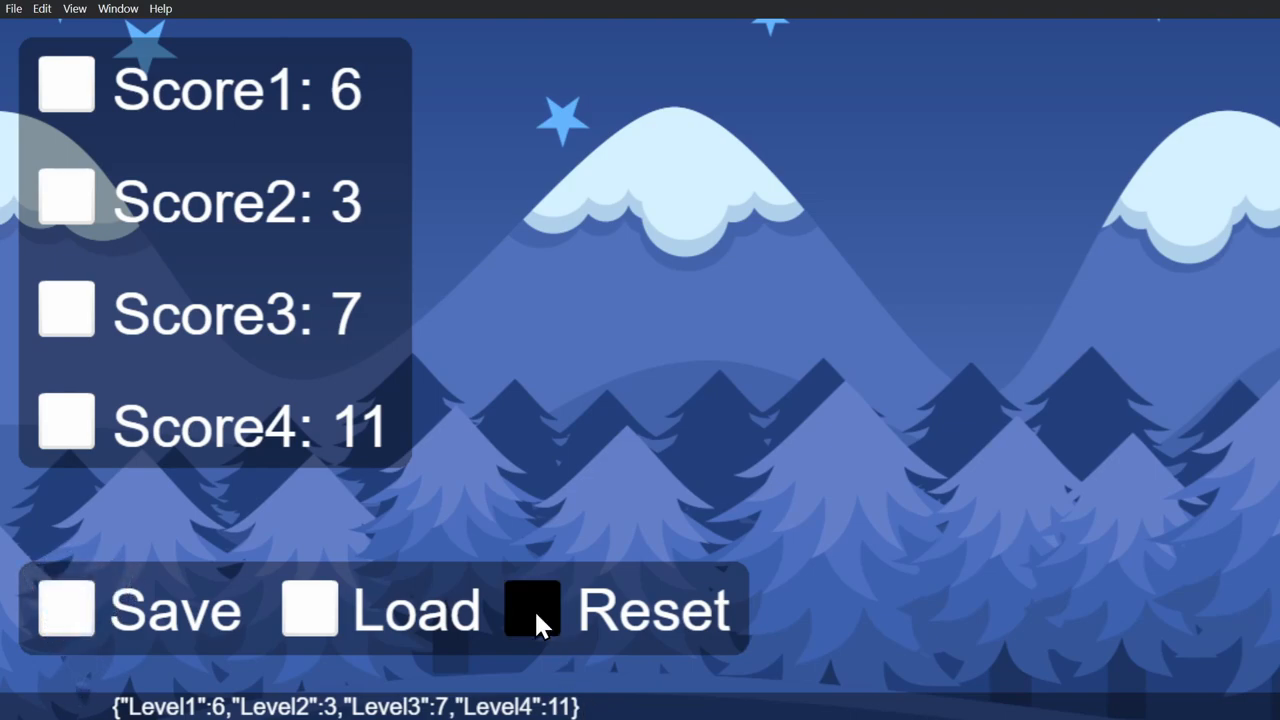
{"action": "left_click", "coordinate": [532, 608]}
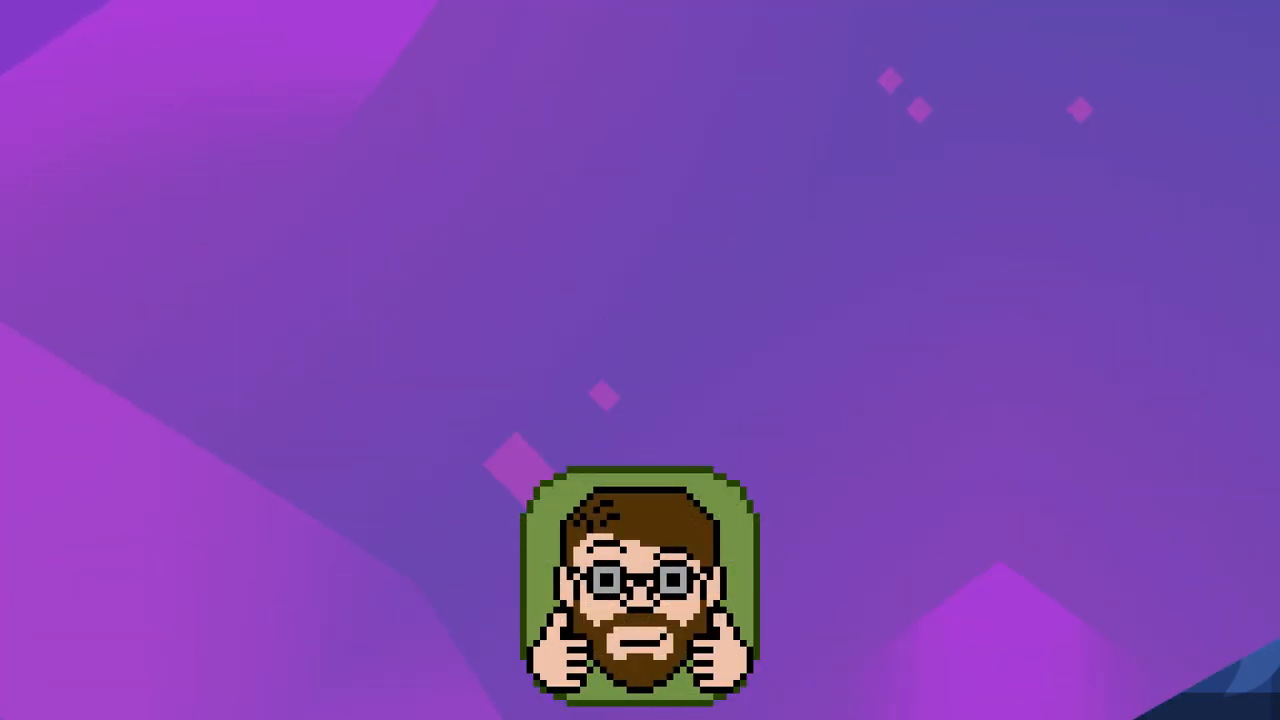